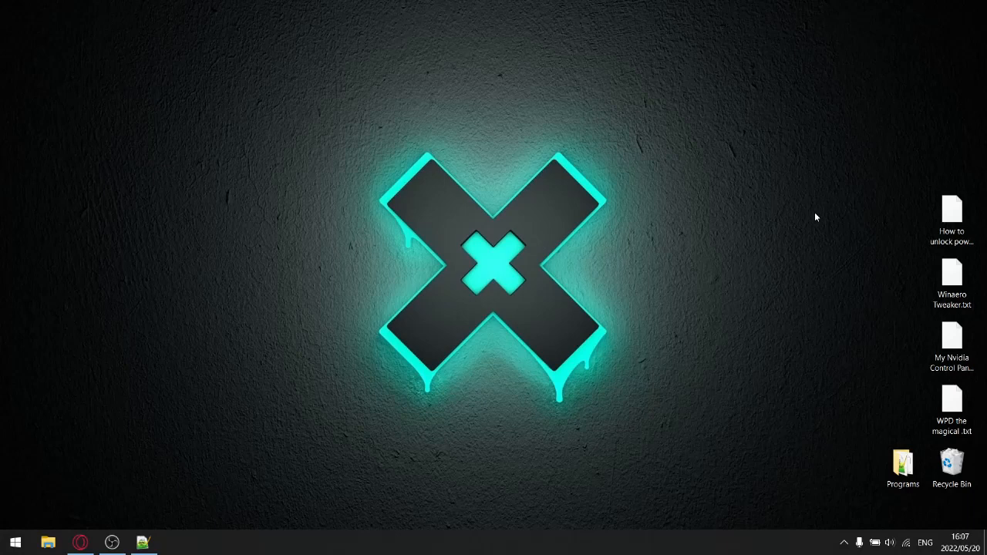
mouse_move(873, 214)
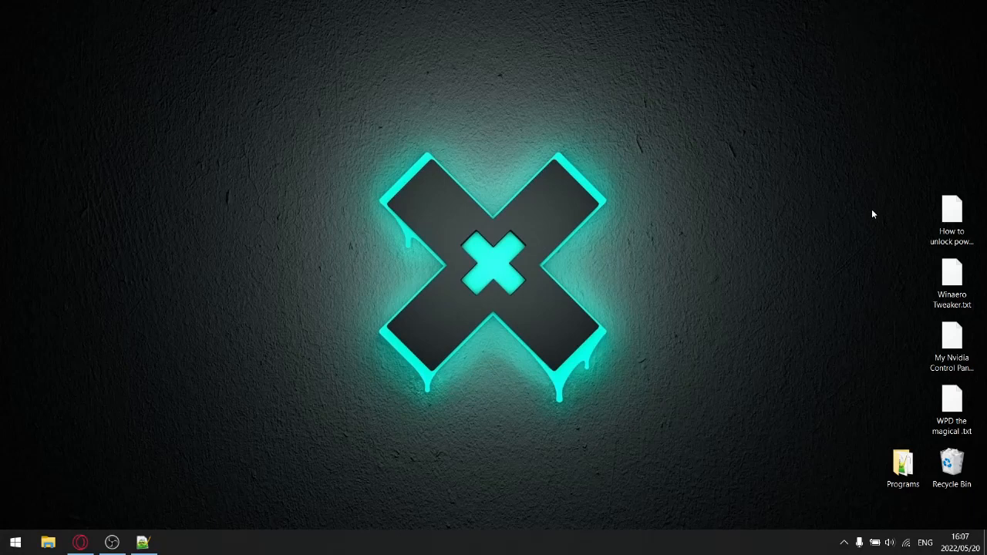
mouse_move(674, 267)
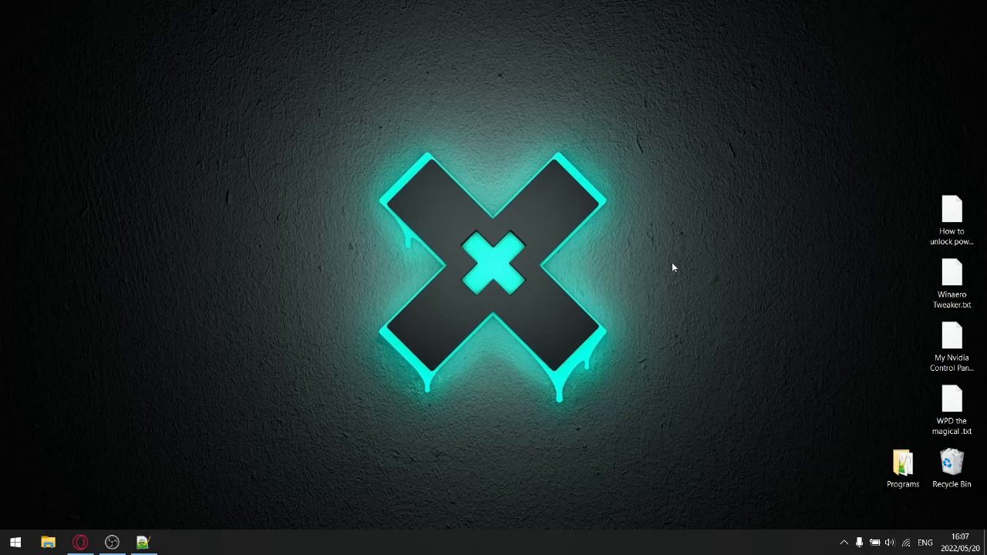
mouse_move(713, 256)
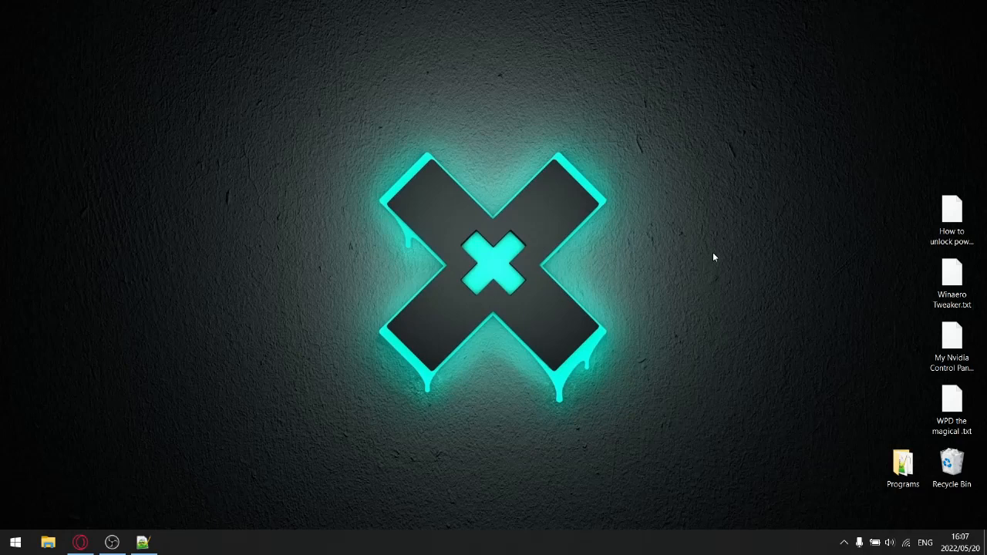
mouse_move(479, 335)
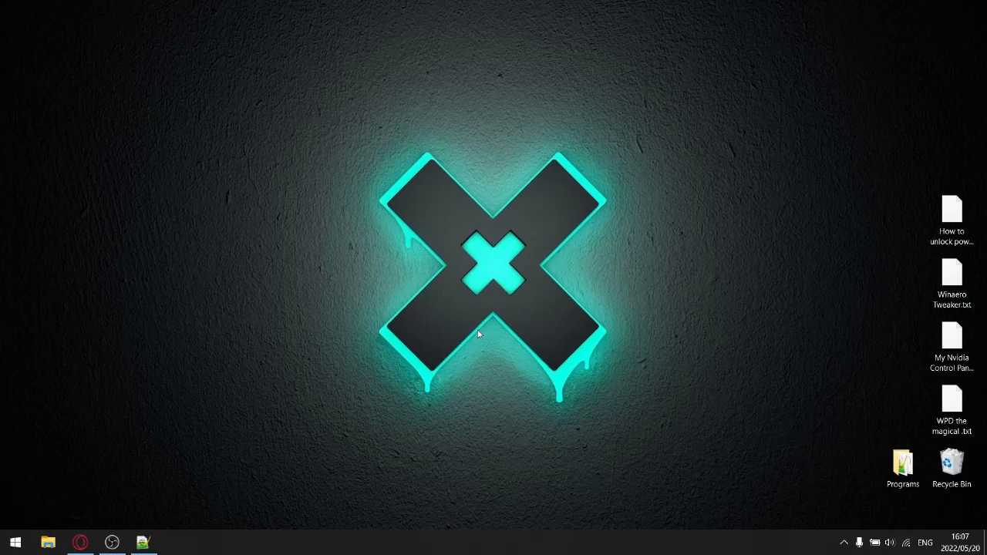
mouse_move(343, 400)
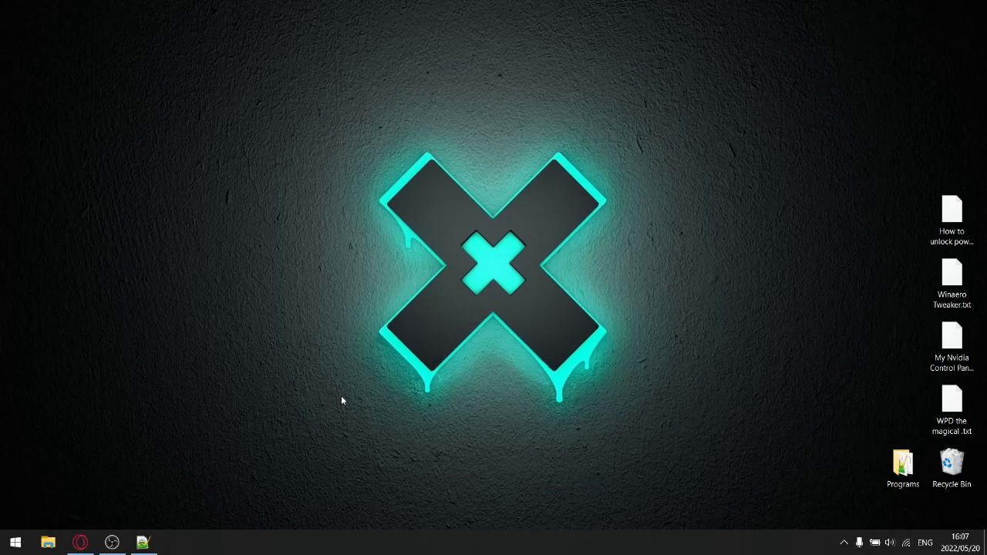
mouse_move(14, 542)
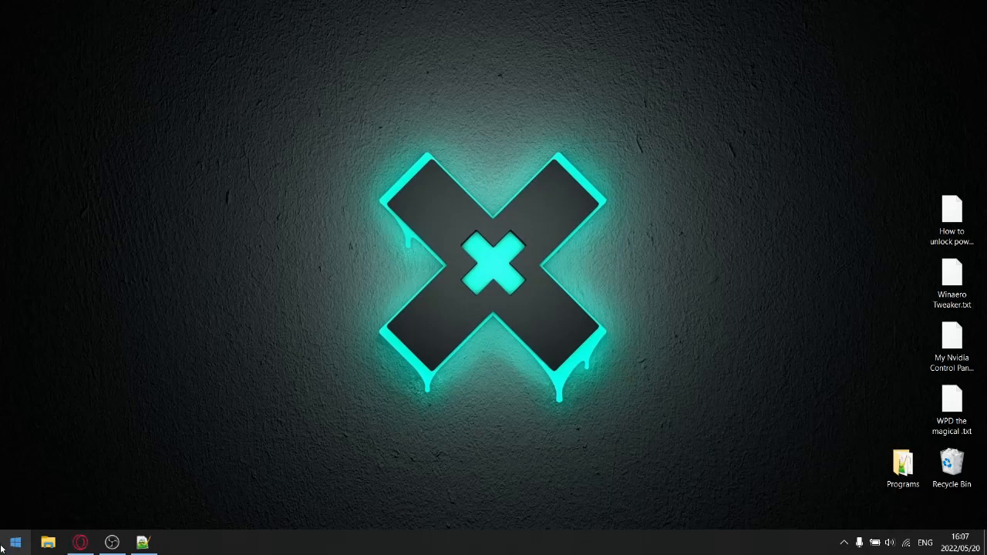
- Search 'POW' from Start and open the power plan's advanced settings
click(14, 542)
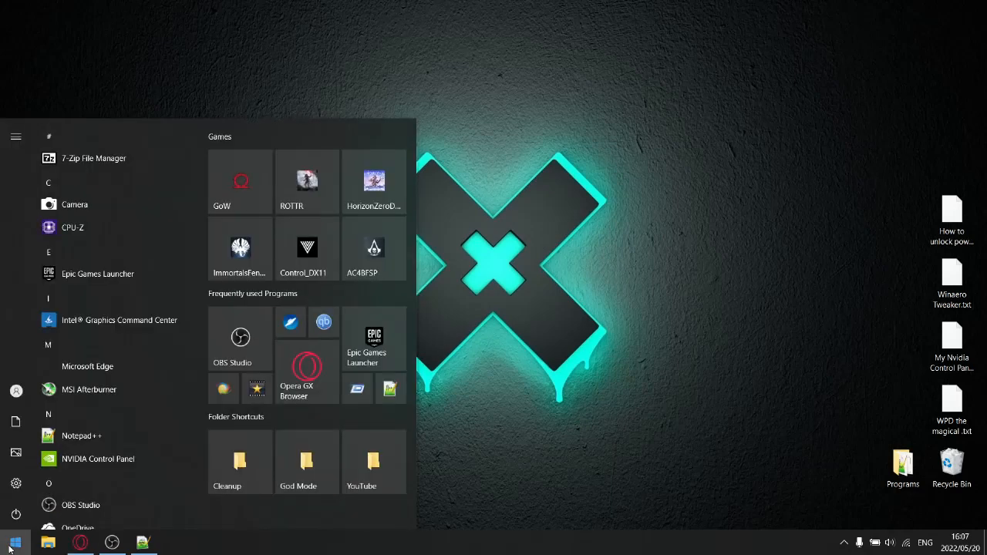
text(POW)
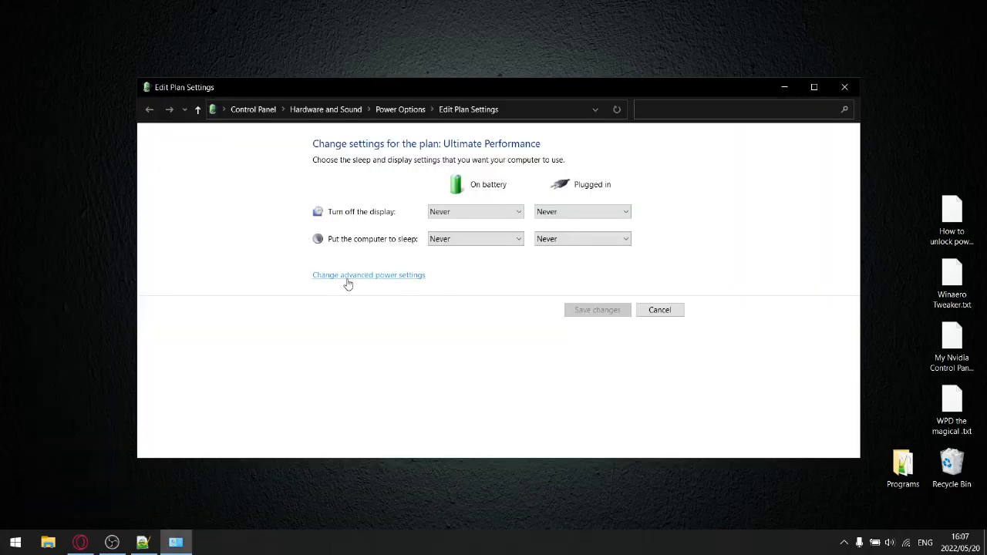
click(368, 275)
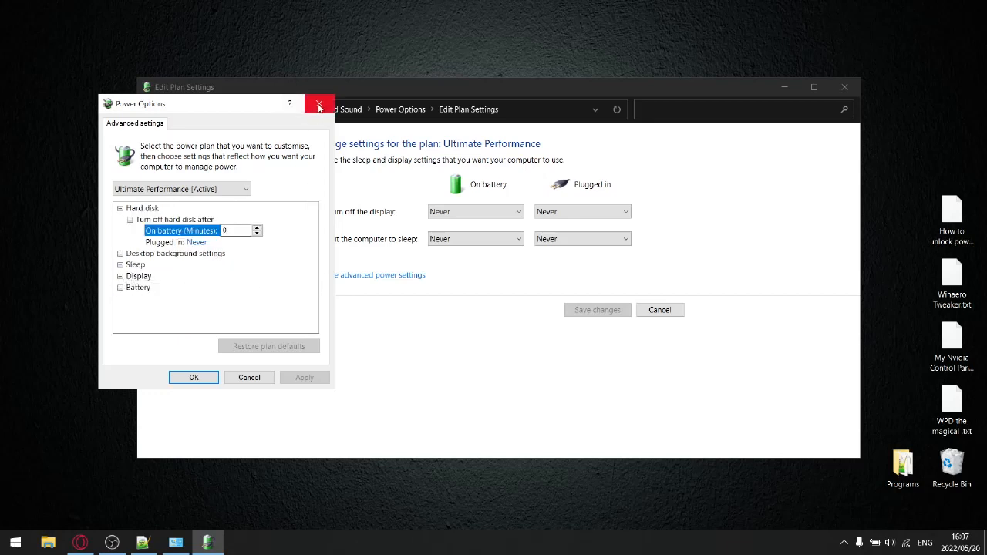
- Close the power settings windows and copy the TenForums link from the Notepad++ note
click(318, 104)
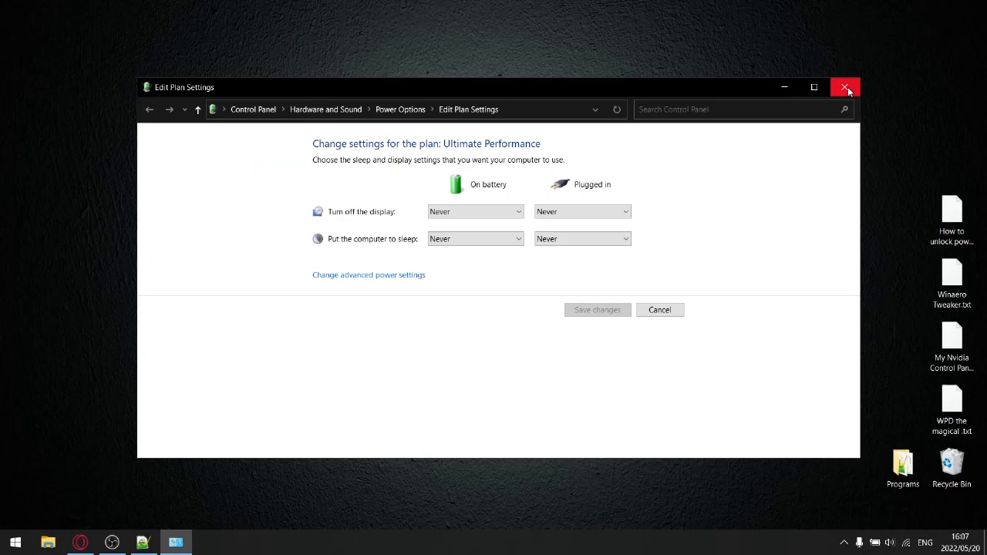
click(845, 87)
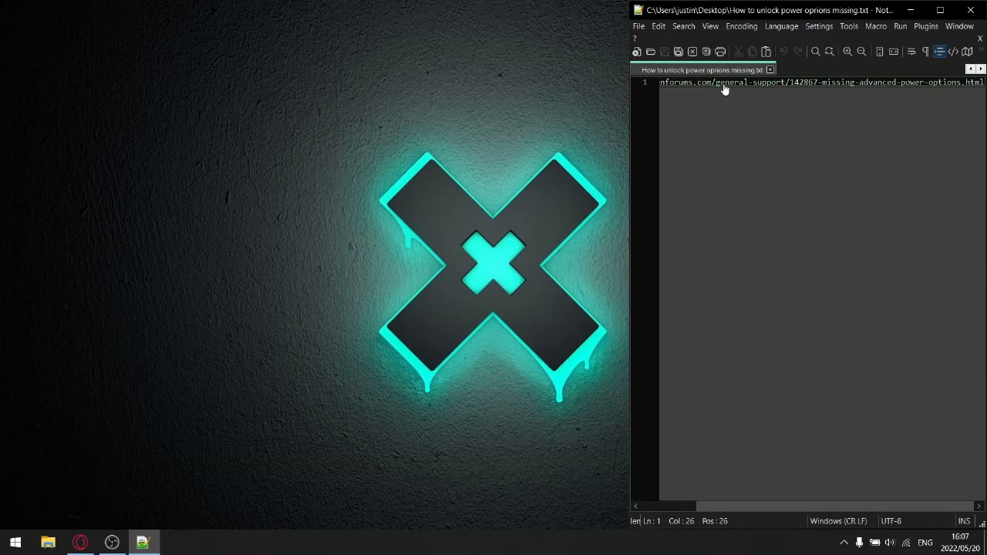
right_click(725, 89)
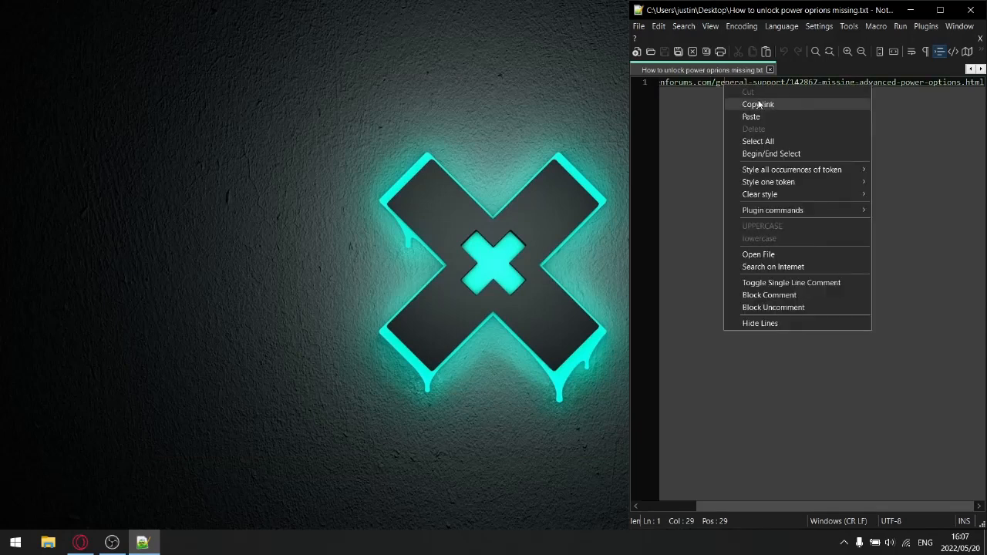
click(772, 267)
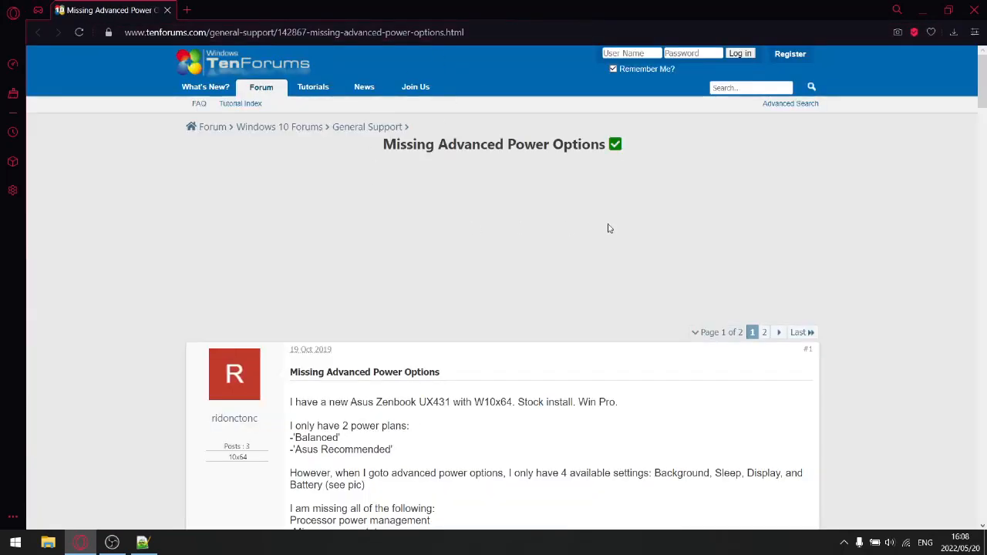
- Open the processor frequency, processor state and system cooling policy tutorials from reply #2 in tabs
scroll(down, 3)
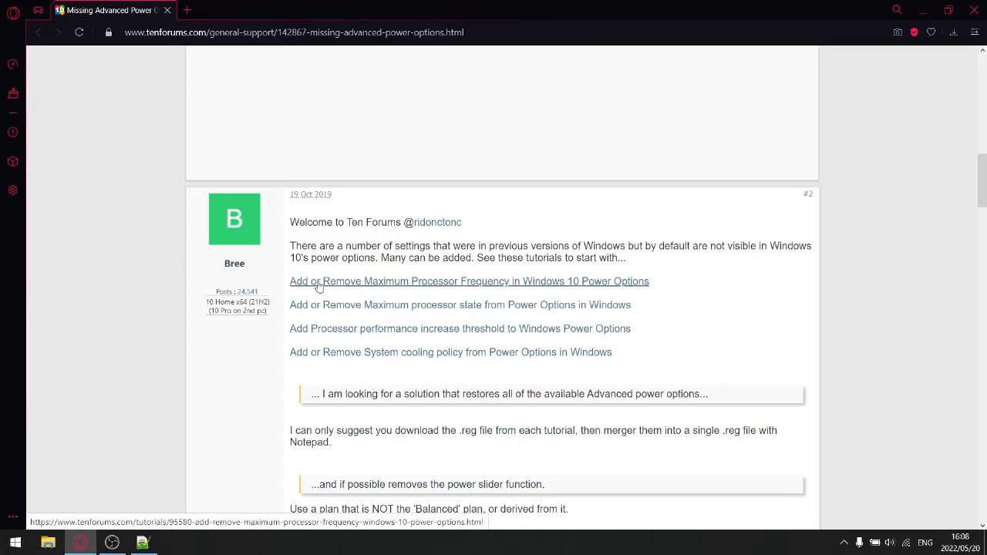
mouse_move(461, 286)
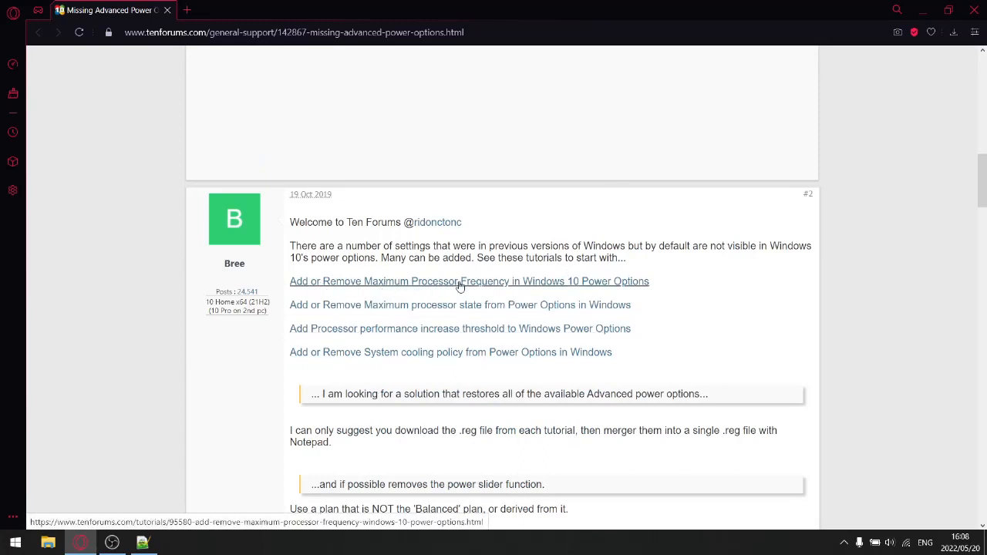
click(460, 305)
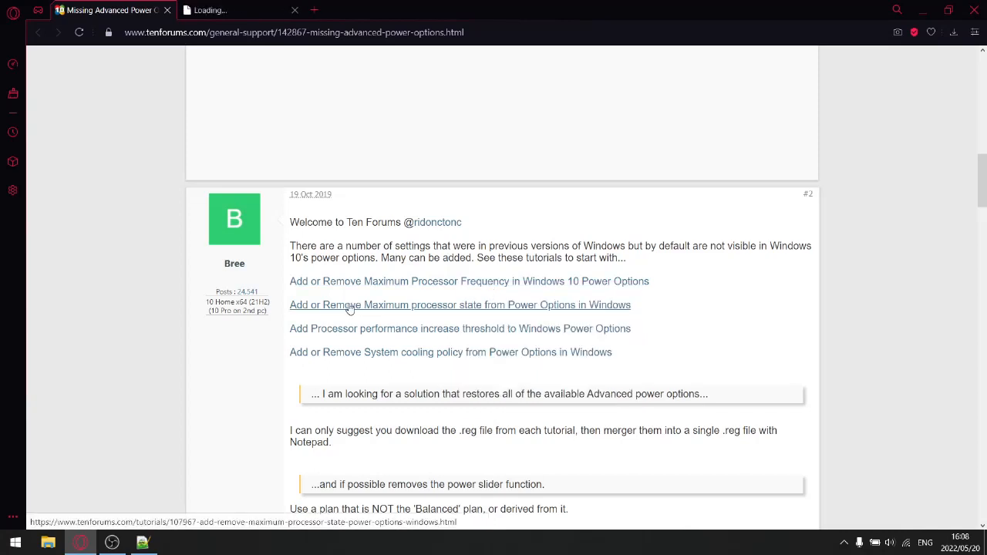
click(460, 305)
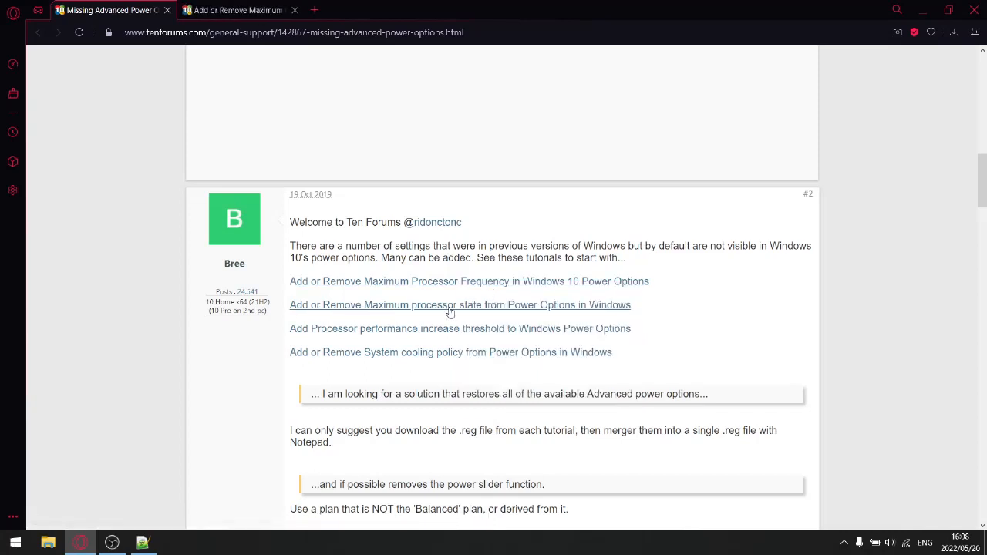
mouse_move(380, 323)
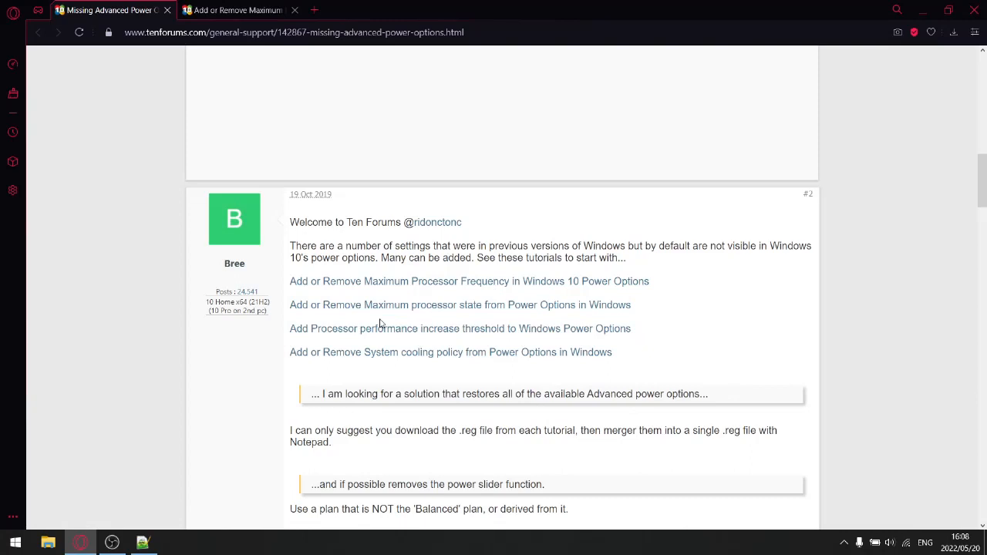
click(460, 329)
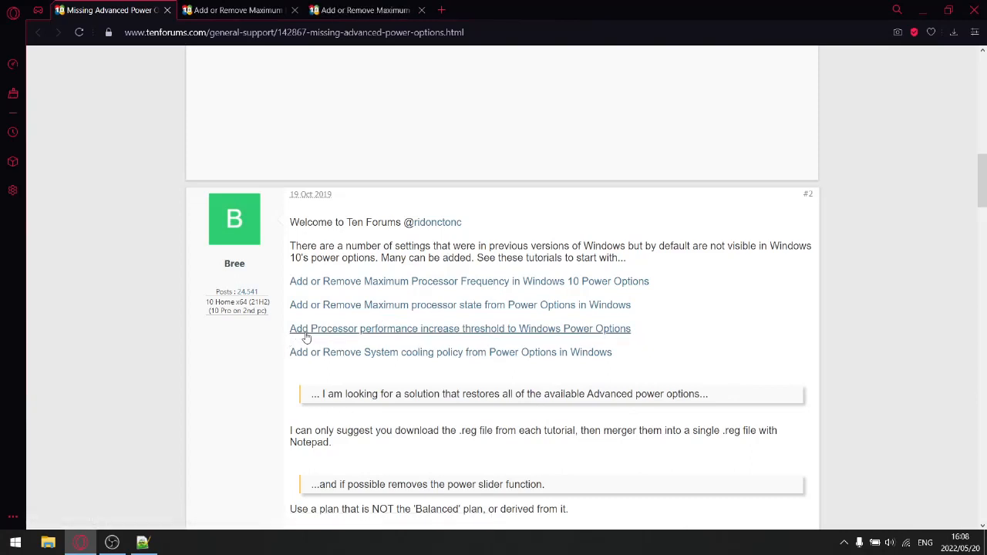
mouse_move(402, 333)
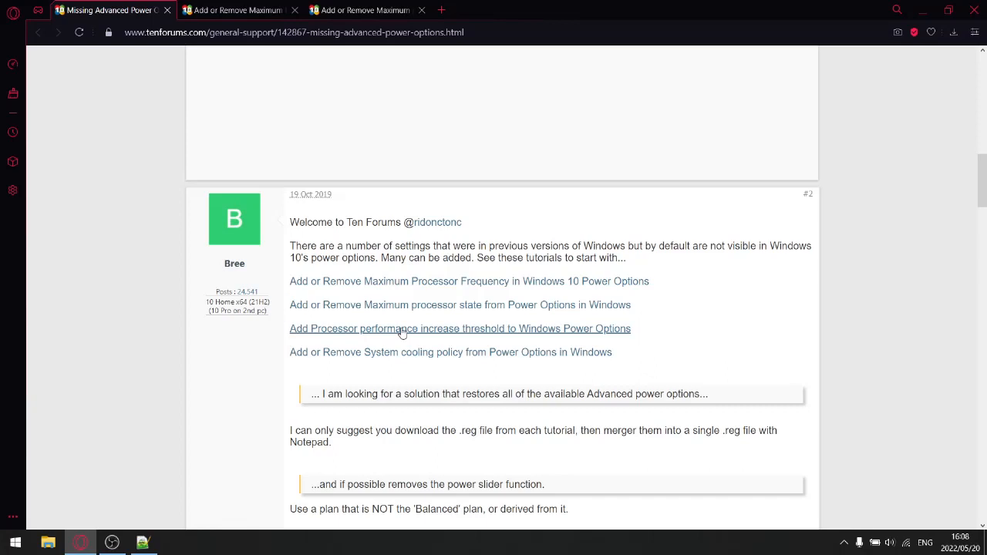
mouse_move(422, 333)
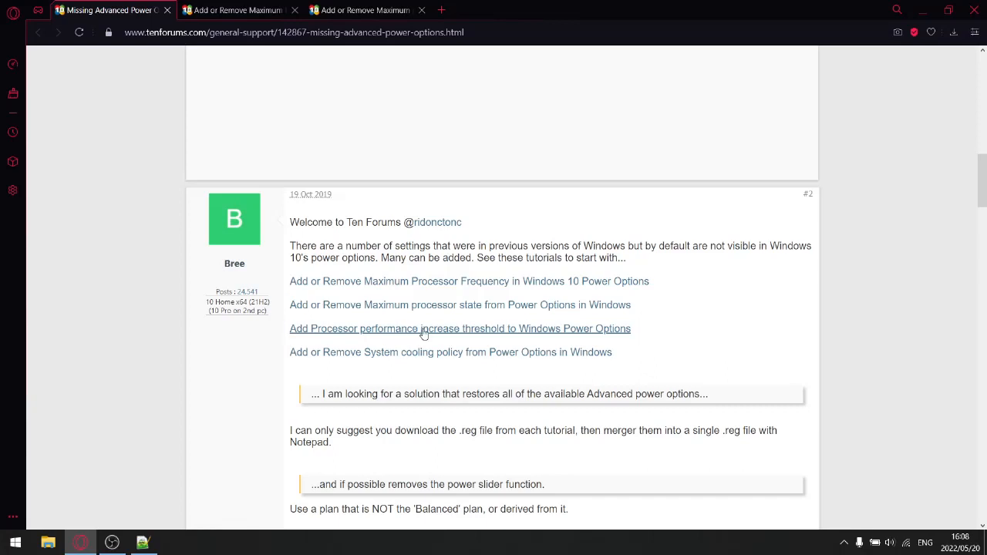
mouse_move(364, 358)
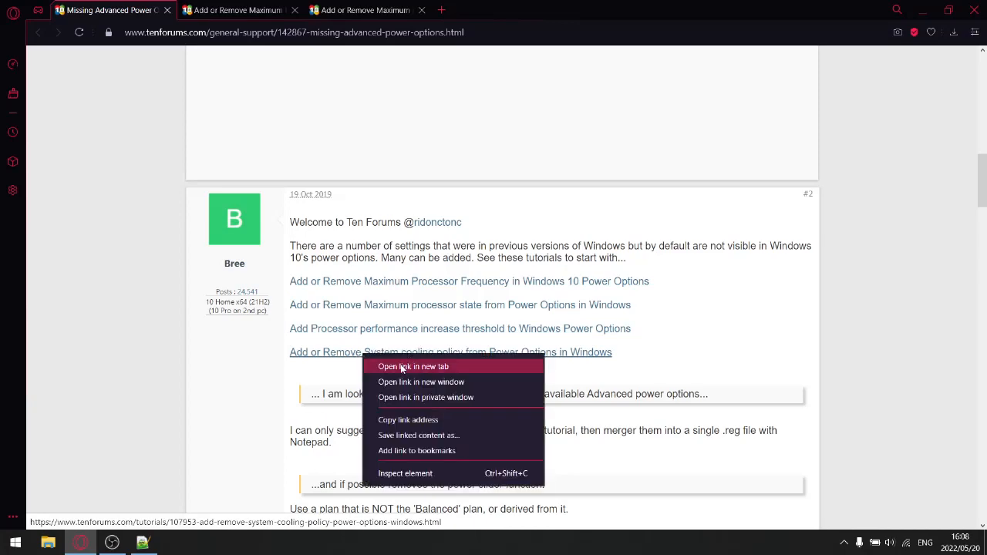
click(413, 367)
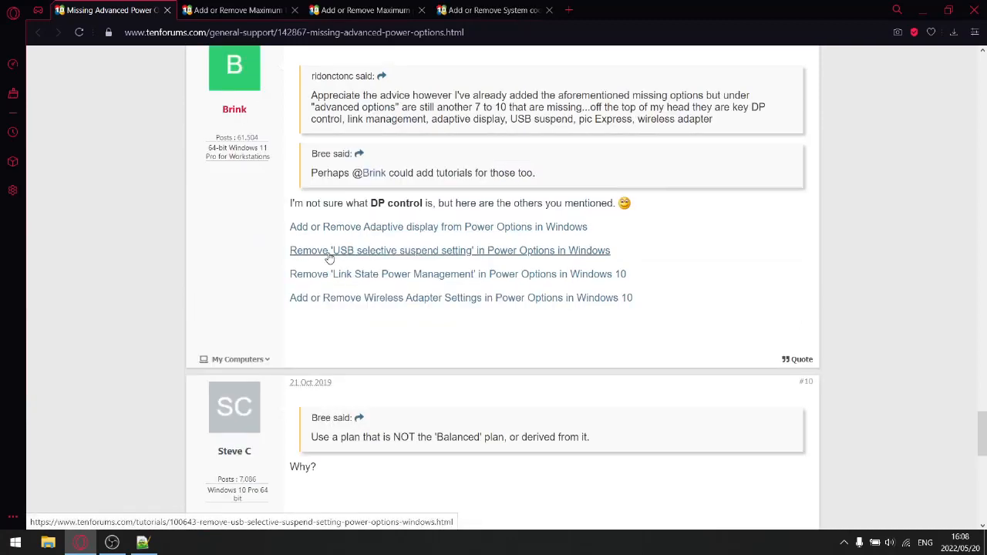
- Open the USB selective suspend and wireless adapter settings tutorials in new tabs
right_click(330, 257)
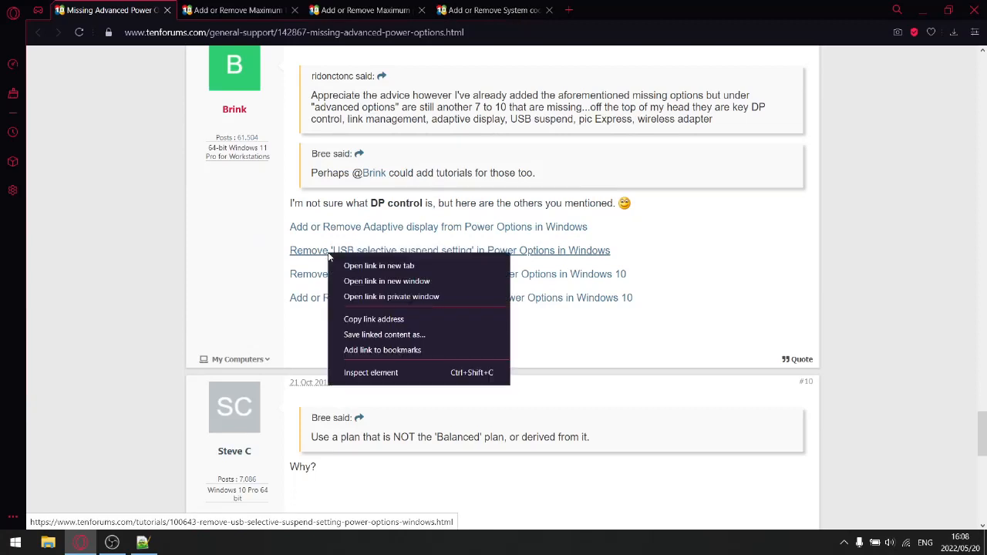
click(379, 265)
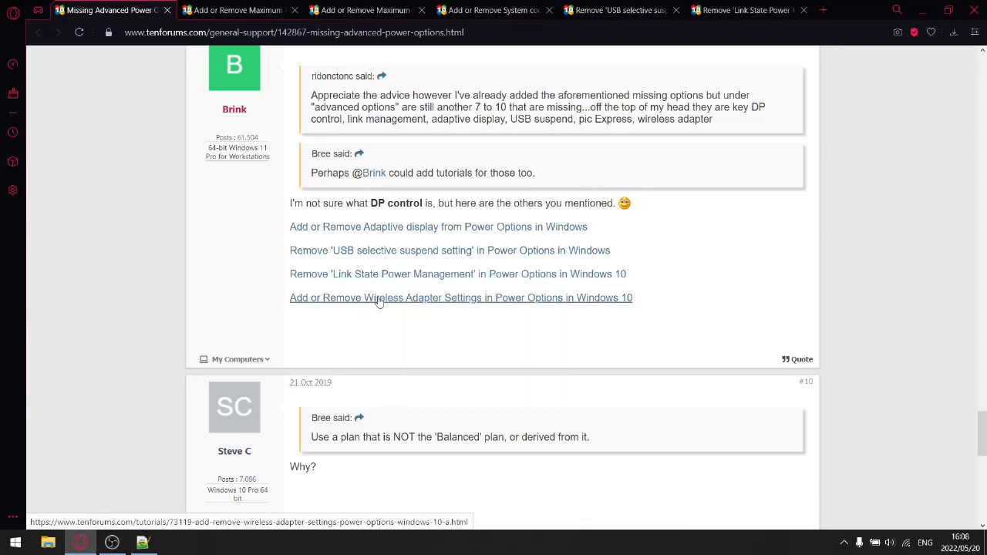
click(460, 298)
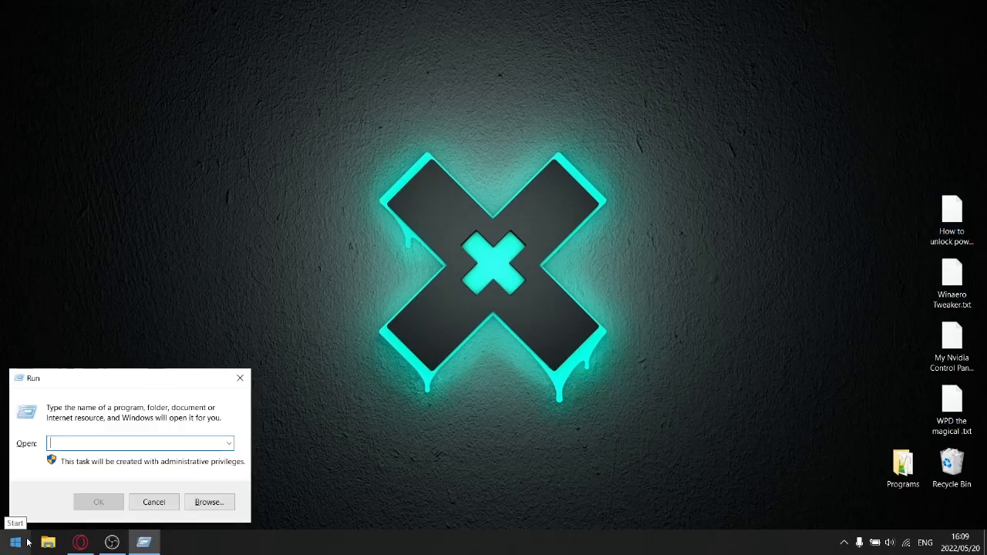
- Launch cmd from the Run dialog as an administrator Command Prompt
click(98, 502)
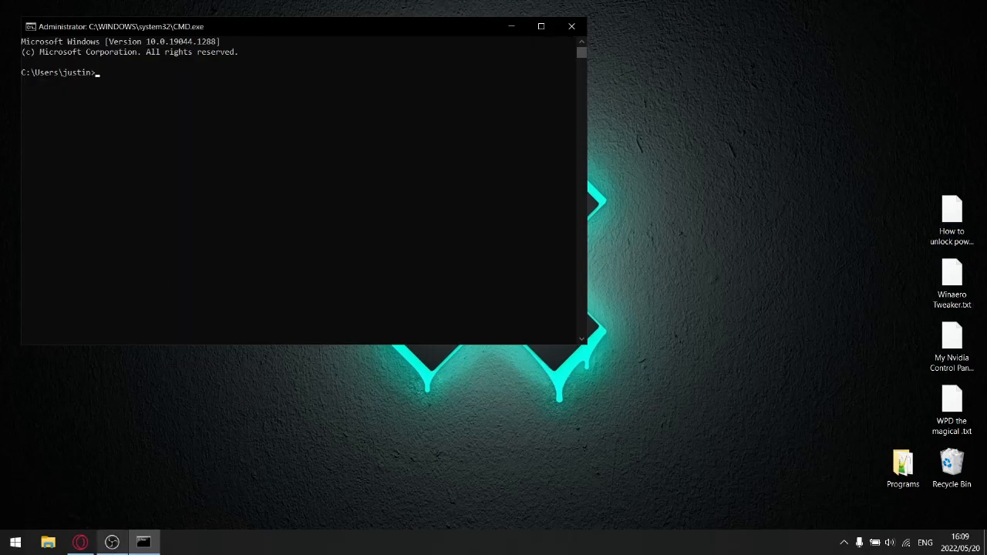
mouse_move(80, 542)
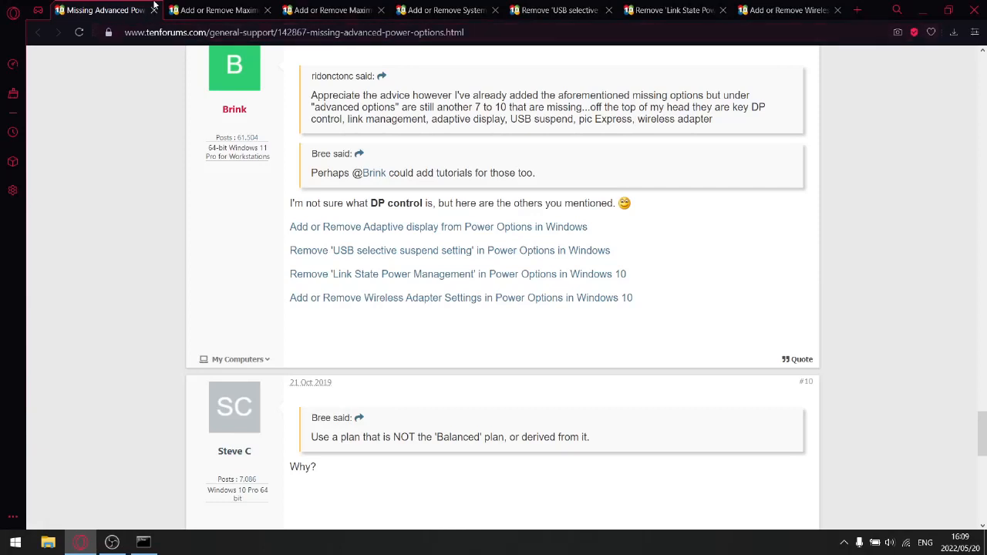
- Switch to the Maximum processor frequency tutorial tab and scroll down to its contents
click(216, 10)
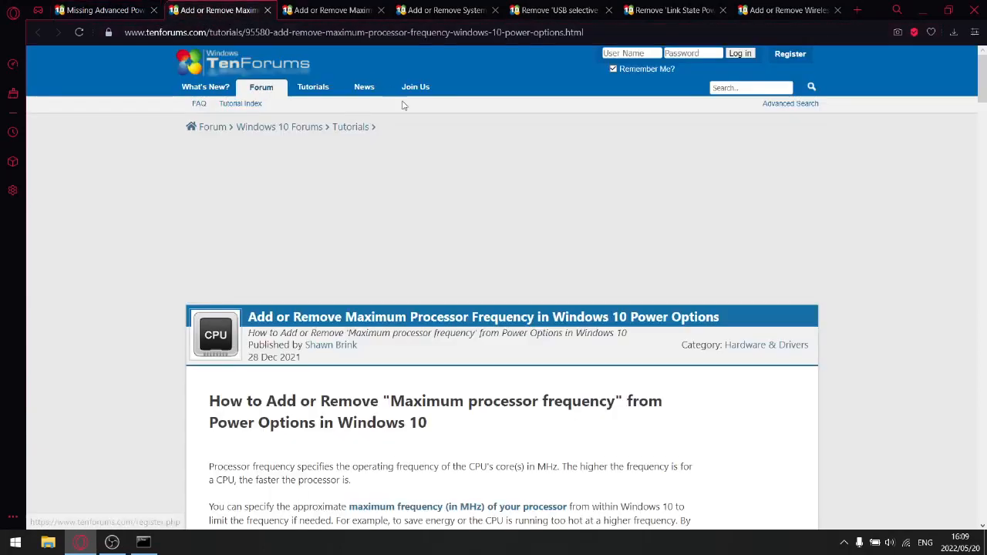
mouse_move(376, 406)
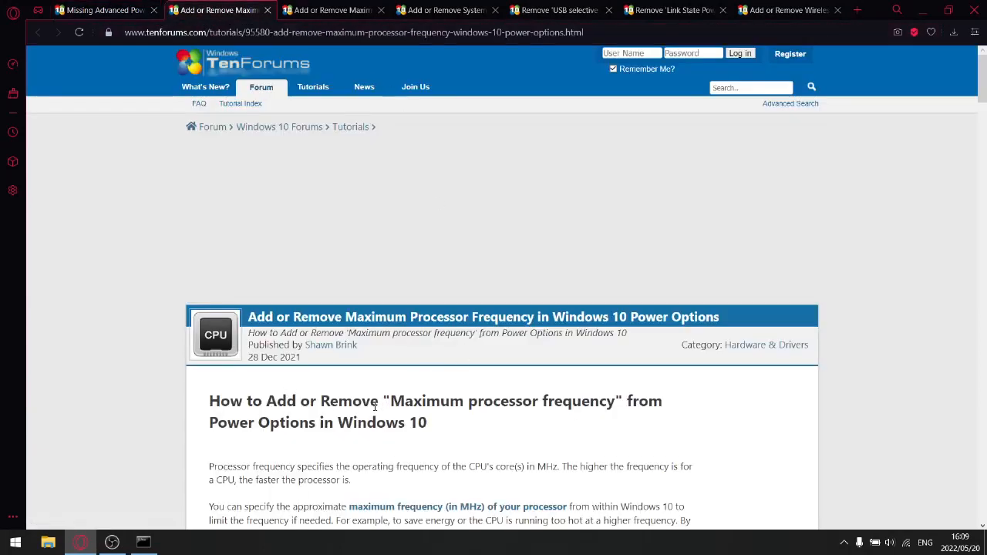
scroll(down, 3)
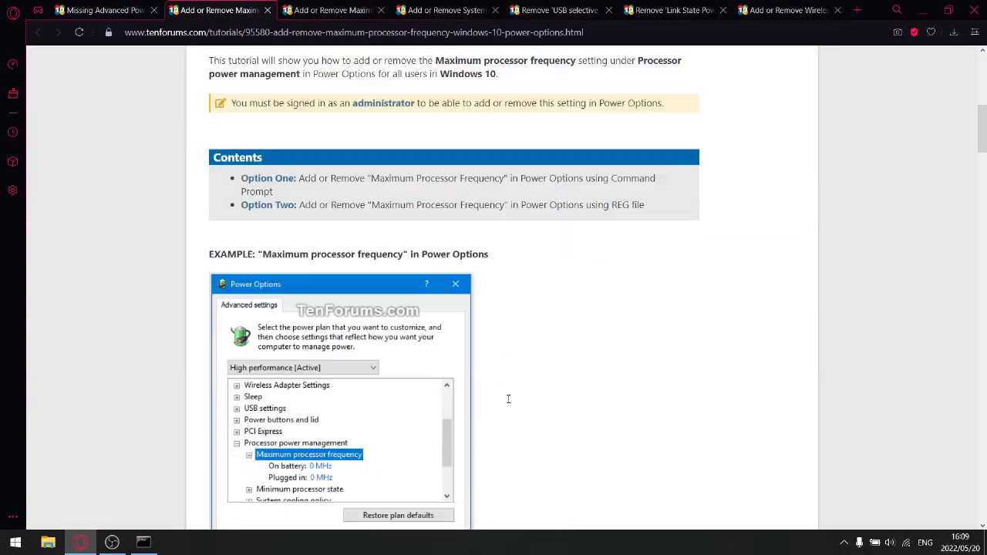
scroll(down, 3)
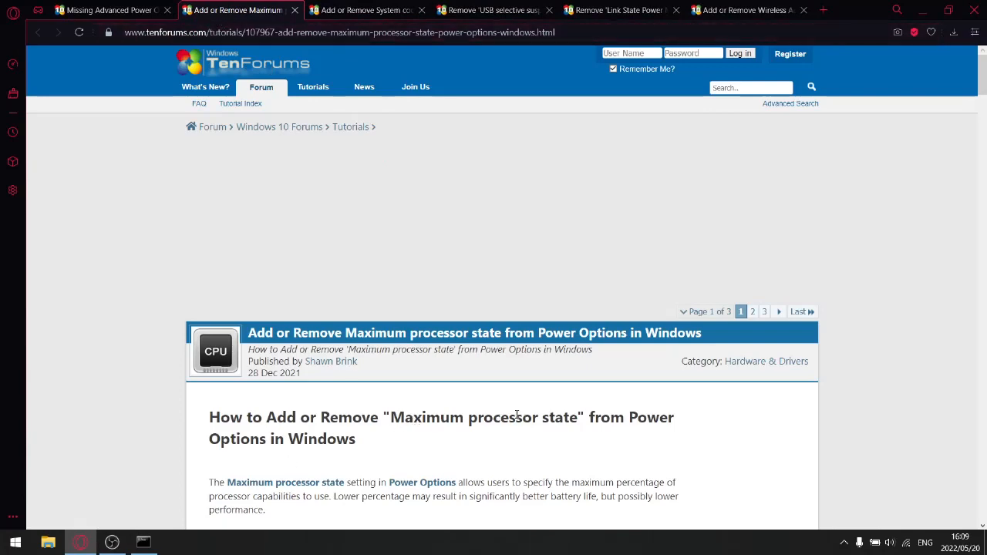
- Copy the Maximum processor state REG ADD command and run it in the admin Command Prompt
scroll(down, 3)
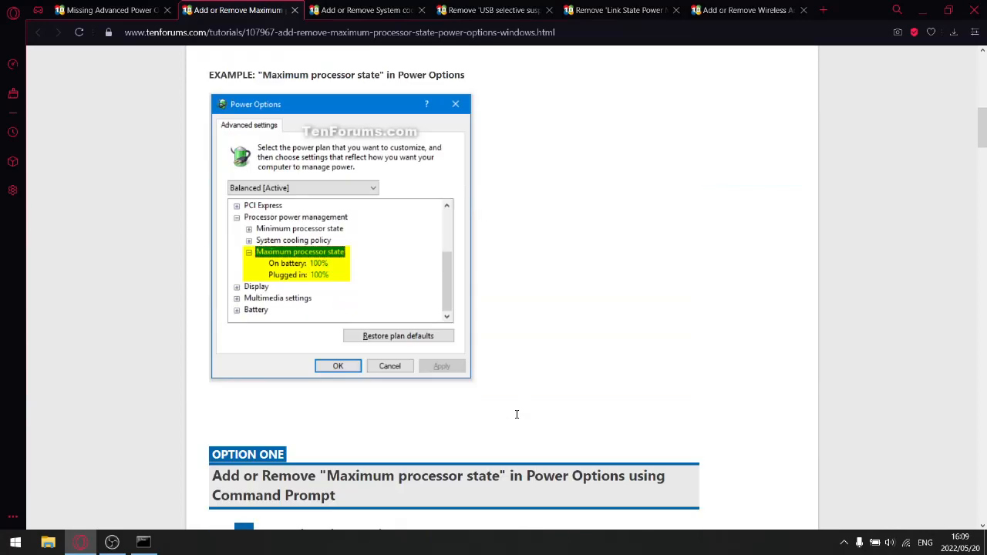
scroll(down, 3)
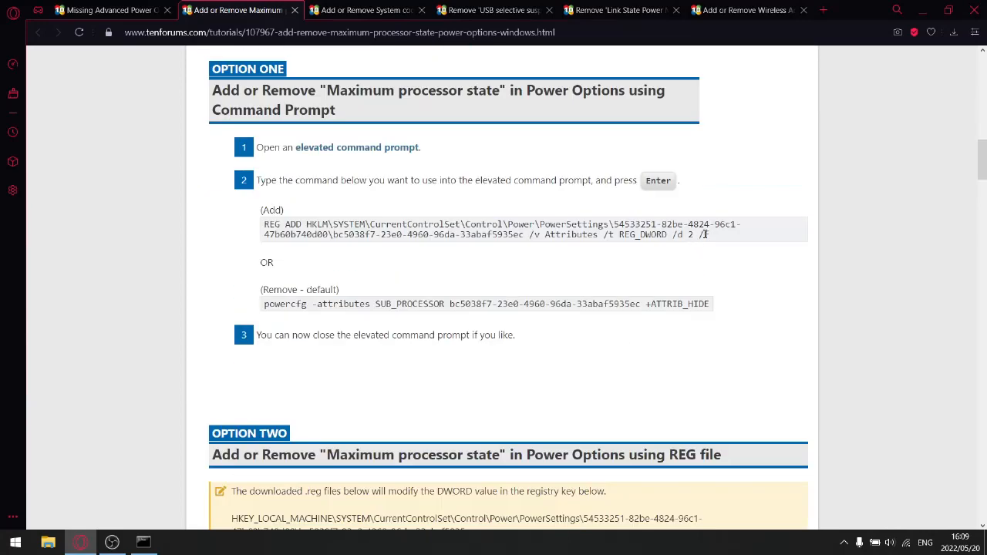
triple_click(502, 225)
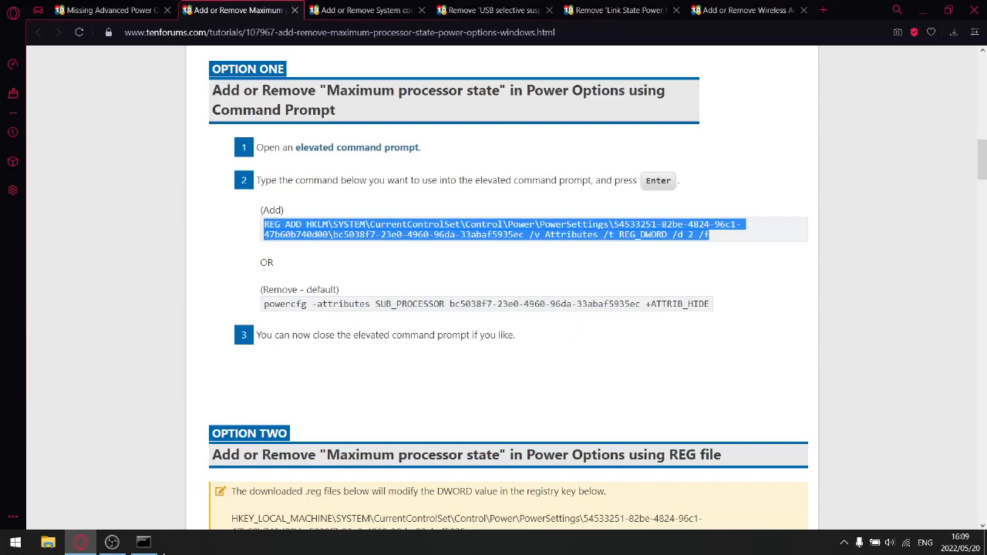
click(143, 542)
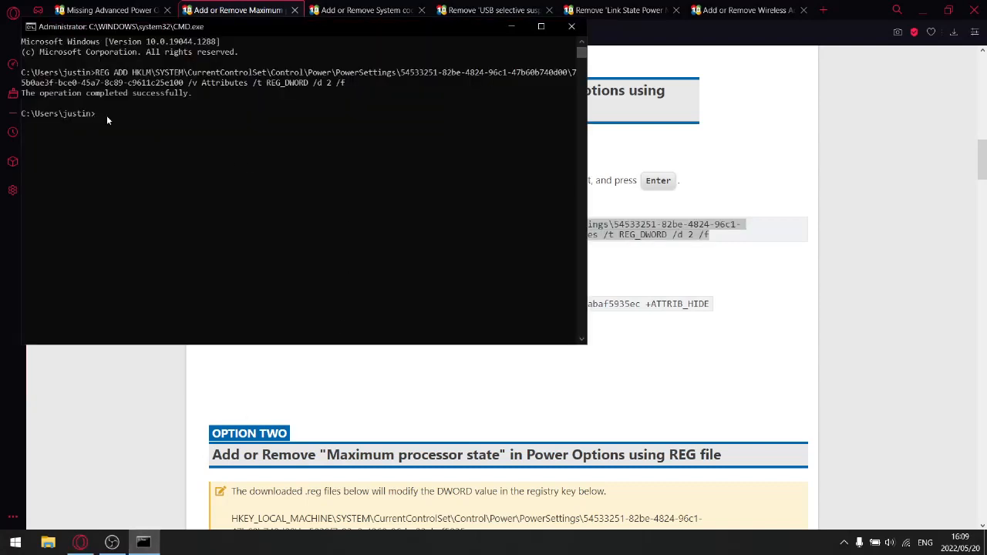
key(Return)
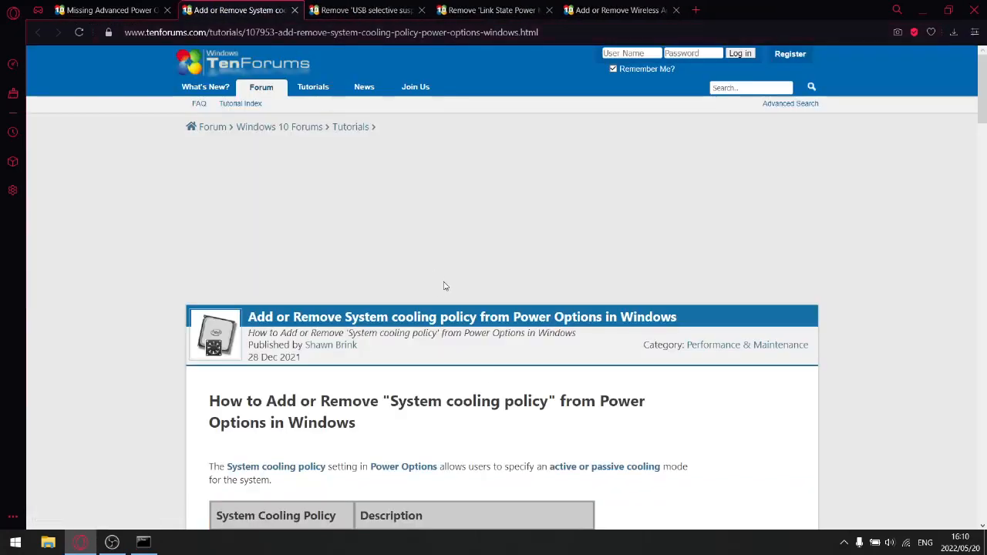
mouse_move(337, 415)
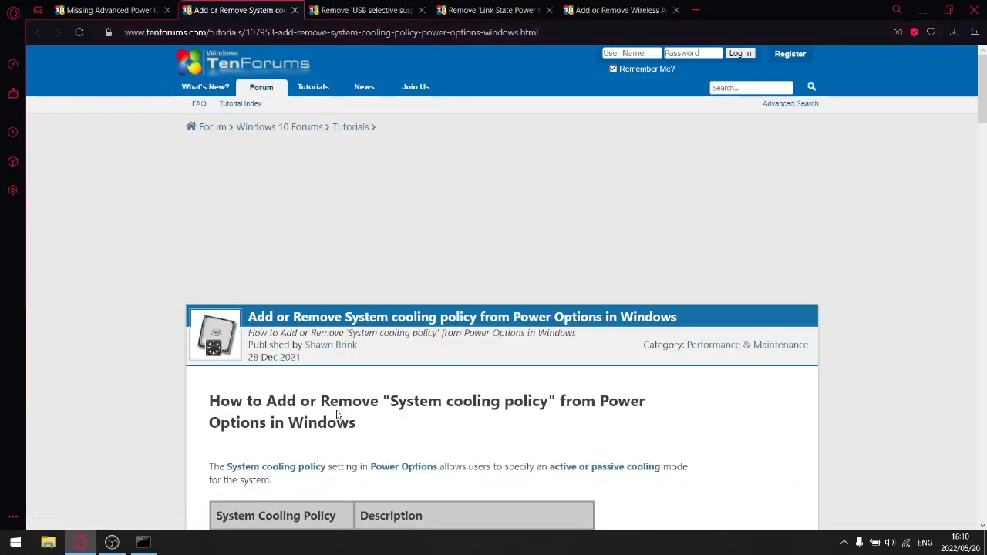
- Copy the System cooling policy REG ADD command and run it in Command Prompt
scroll(down, 3)
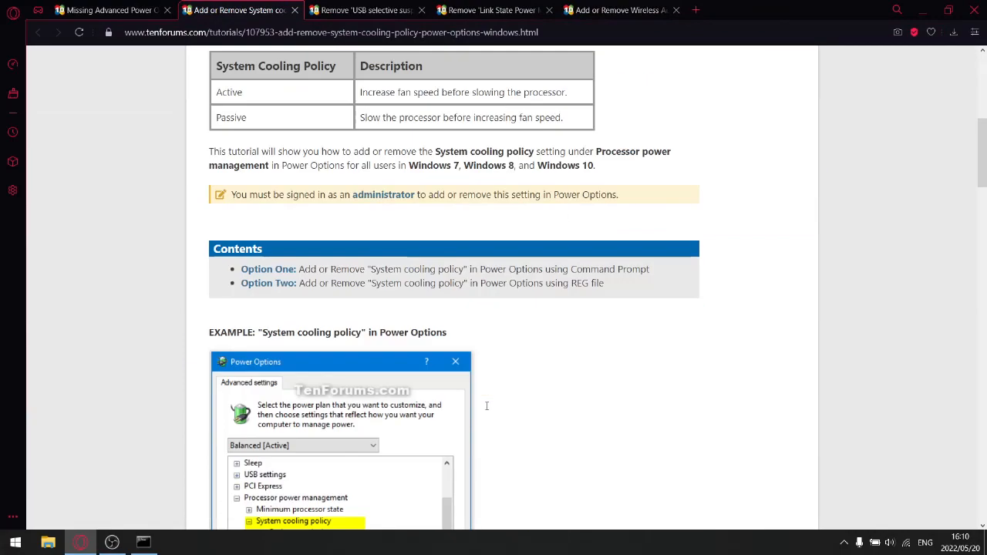
scroll(down, 3)
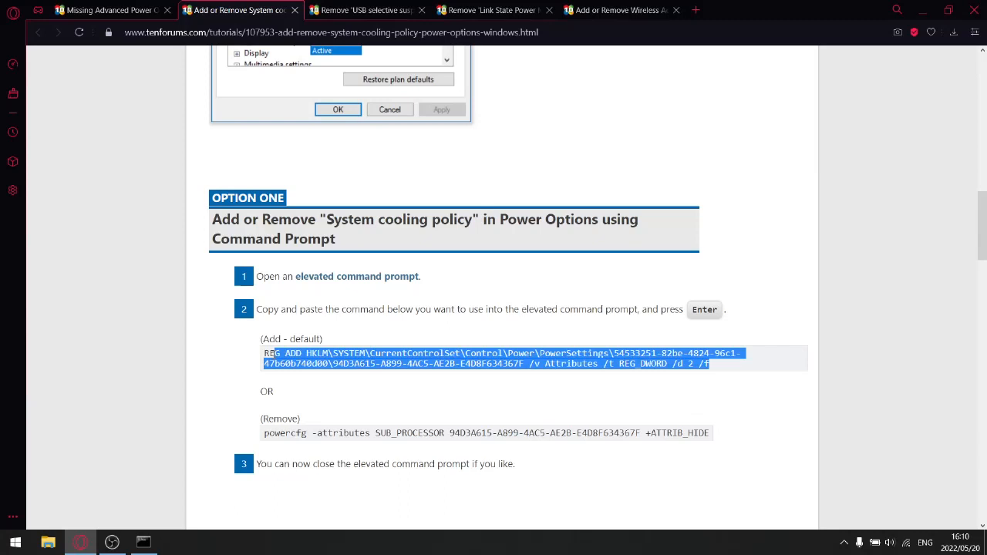
right_click(486, 358)
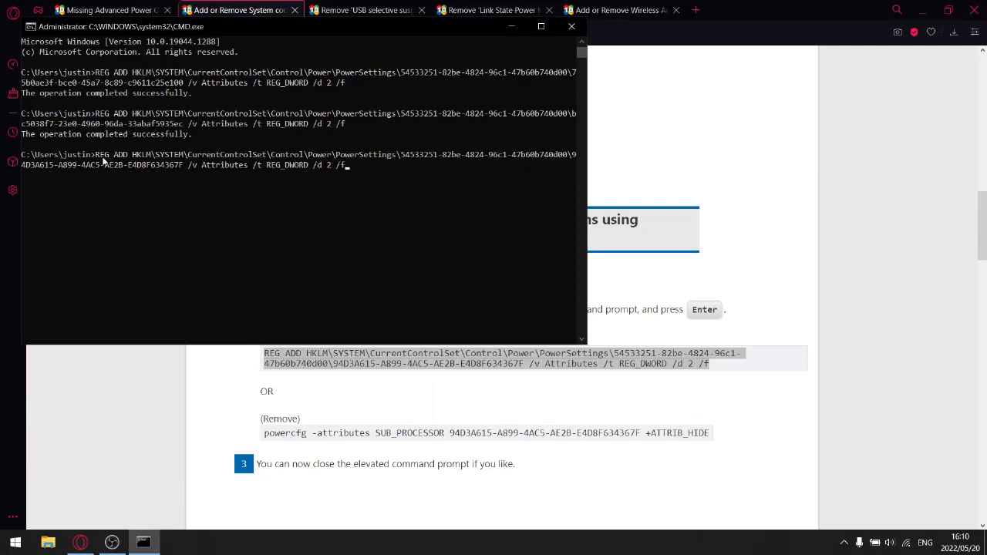
key(Return)
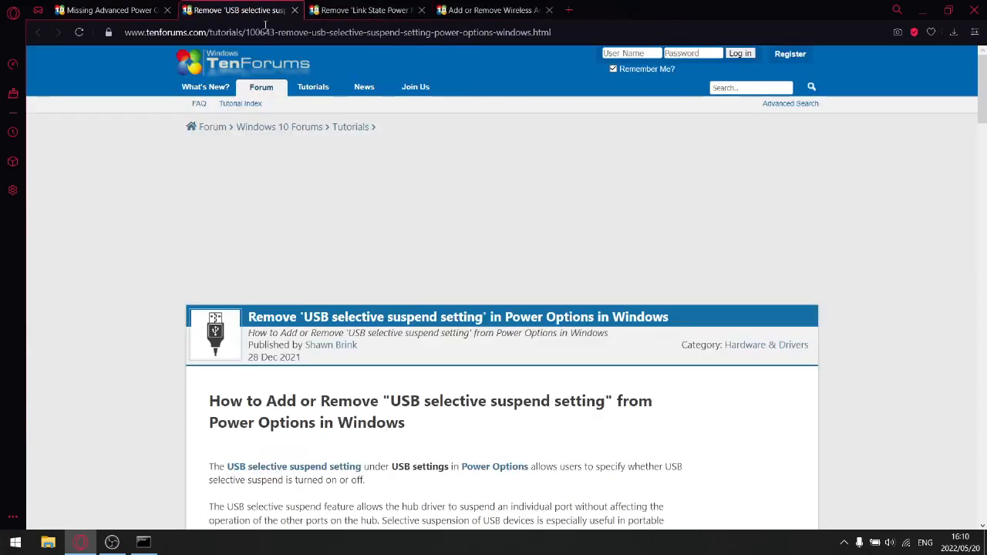
mouse_move(444, 371)
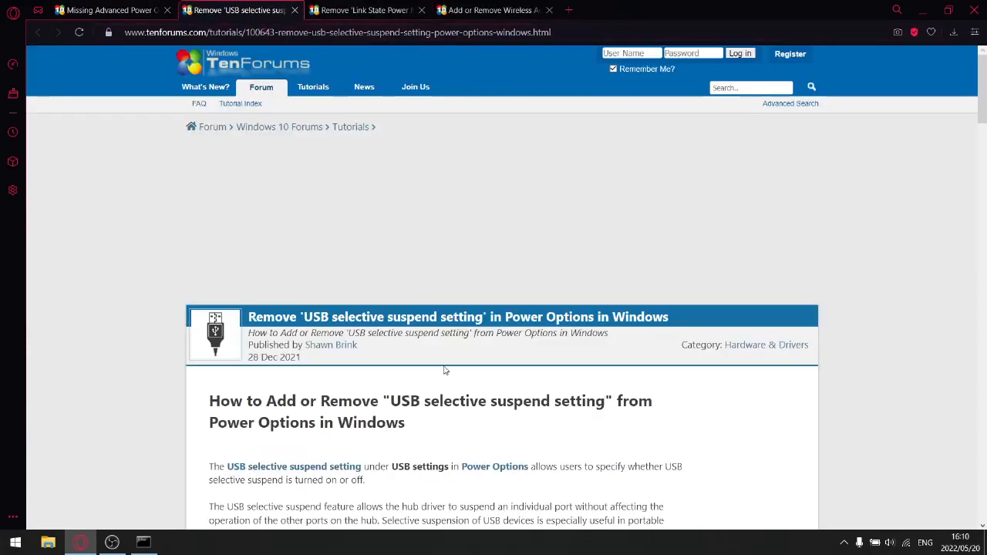
- Scroll to Option One of the USB selective suspend tutorial and close its tab
scroll(down, 3)
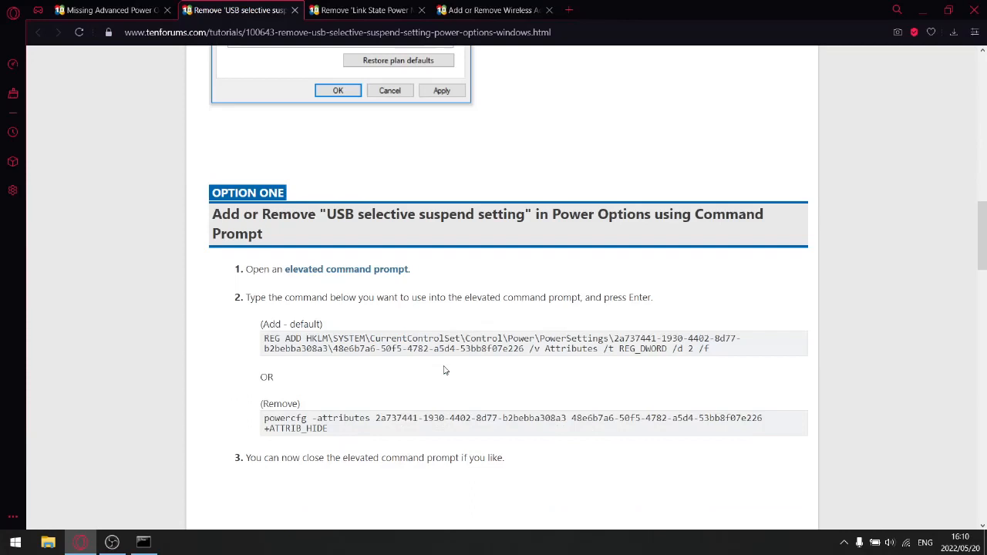
mouse_move(717, 350)
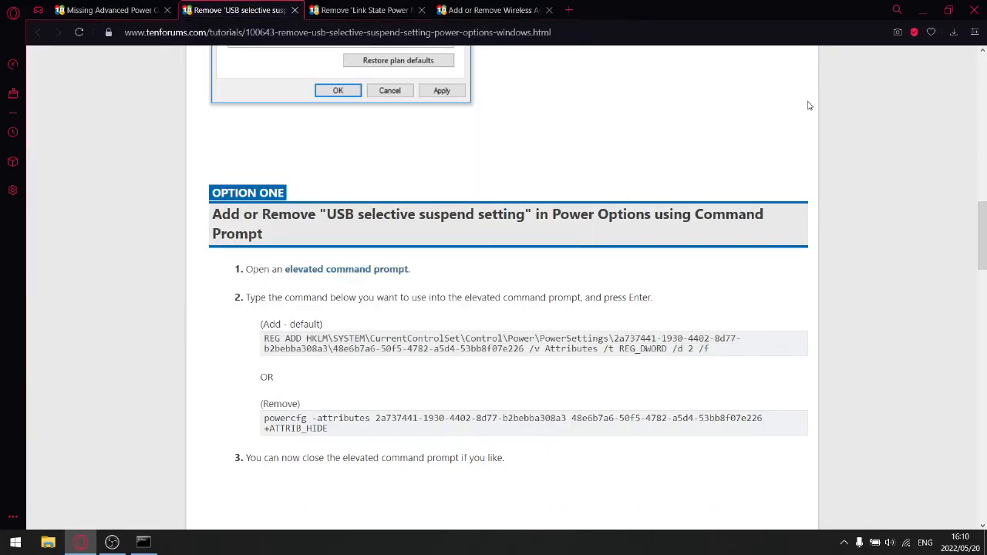
click(231, 10)
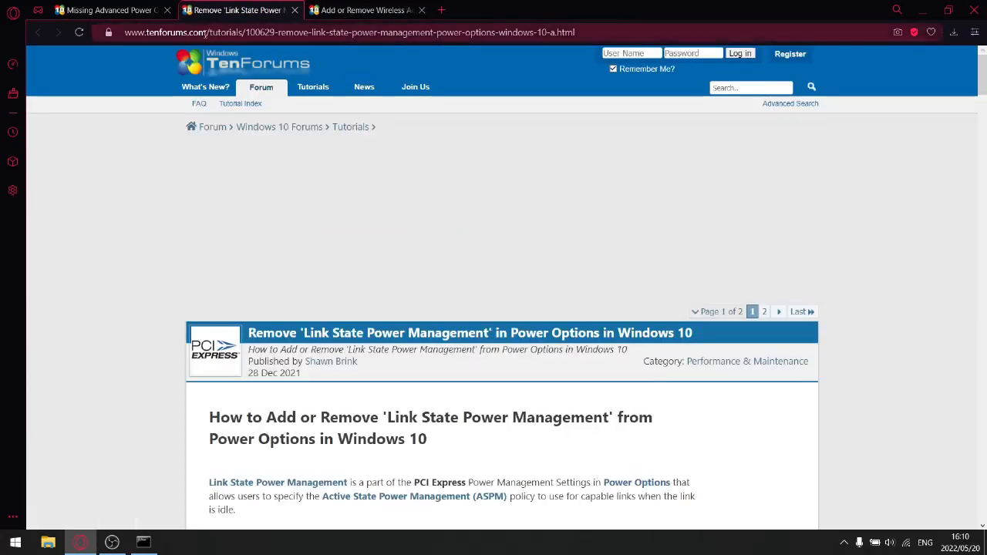
- Paste the Link State Power Management command into Command Prompt and close its tutorial tab
scroll(down, 3)
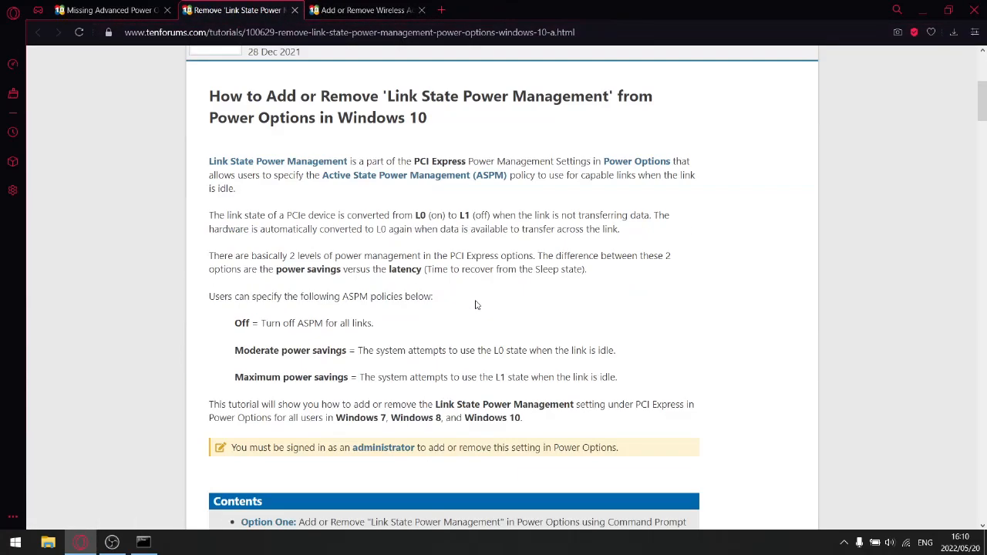
scroll(up, 3)
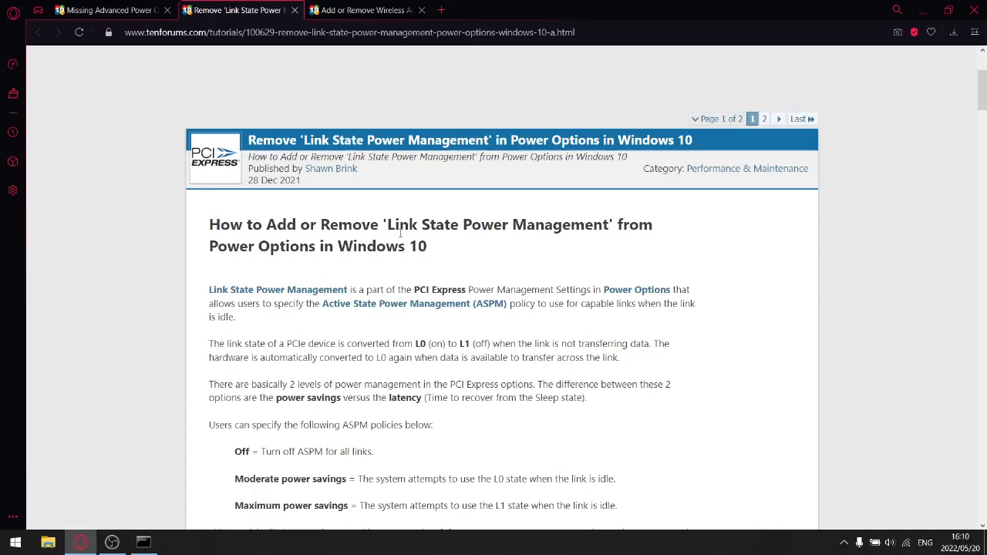
scroll(down, 3)
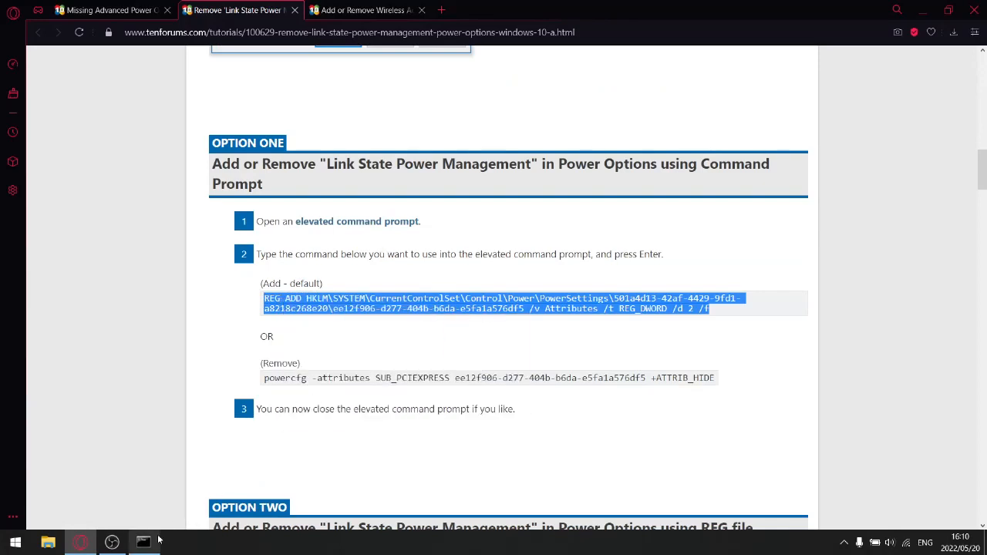
click(144, 542)
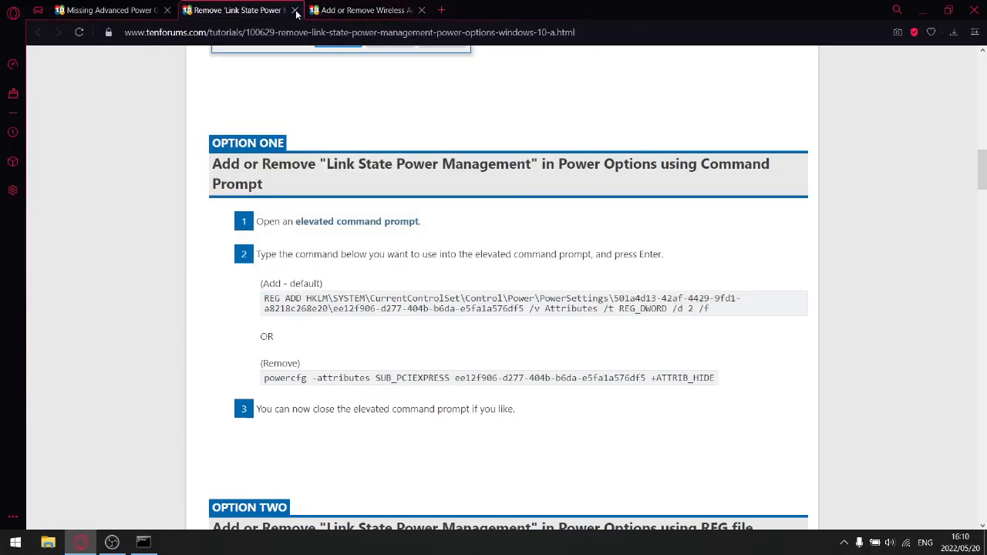
click(296, 10)
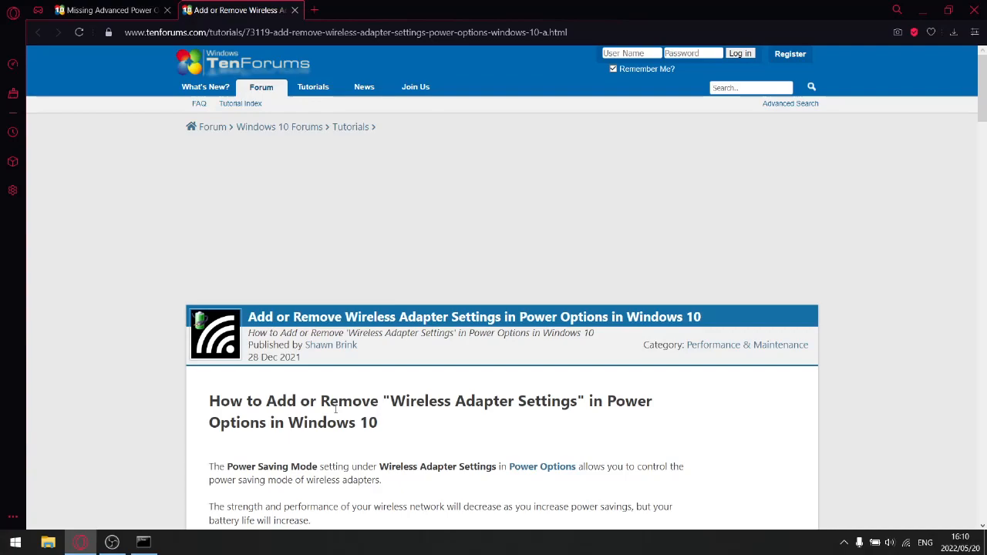
- Run the Wireless Adapter Settings REG ADD command, then close the administrator Command Prompt
scroll(down, 3)
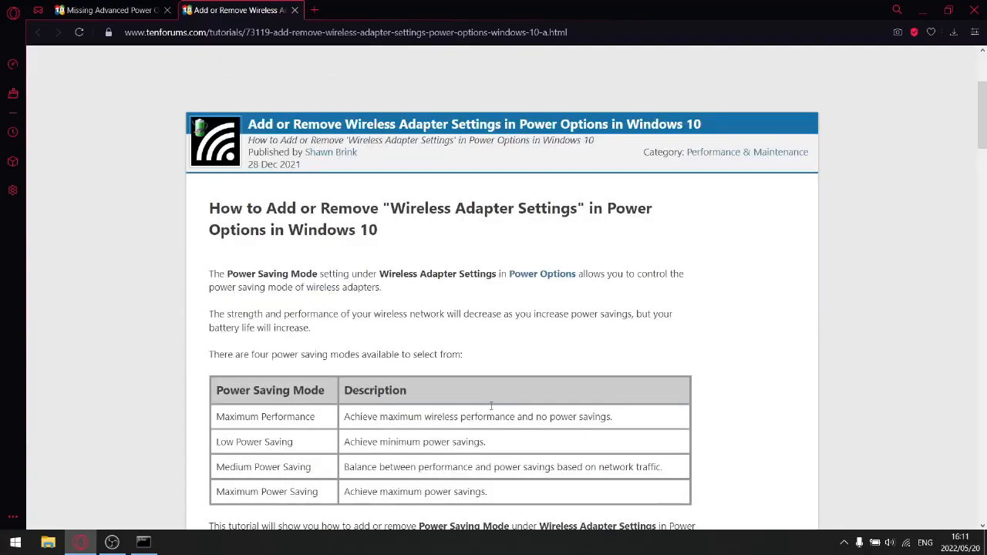
scroll(down, 3)
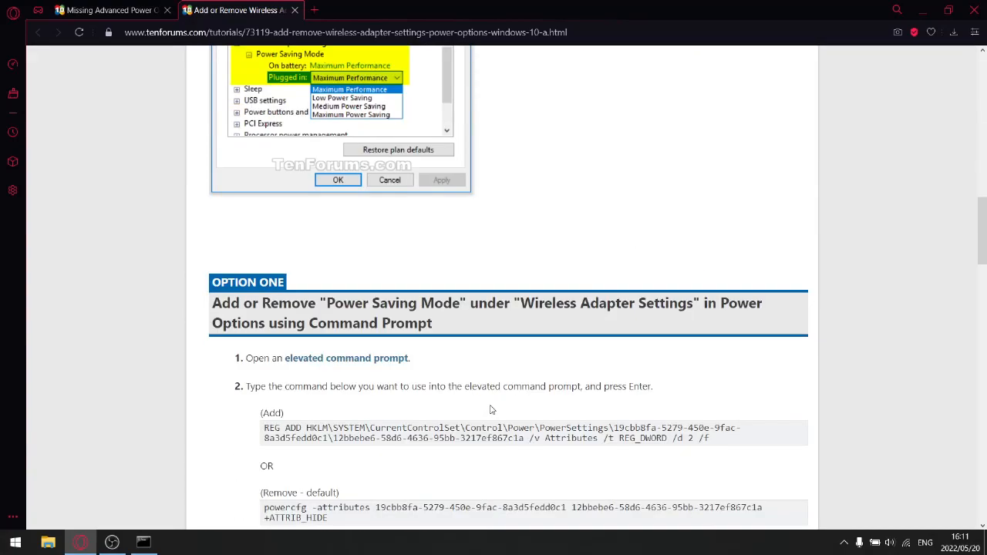
scroll(down, 3)
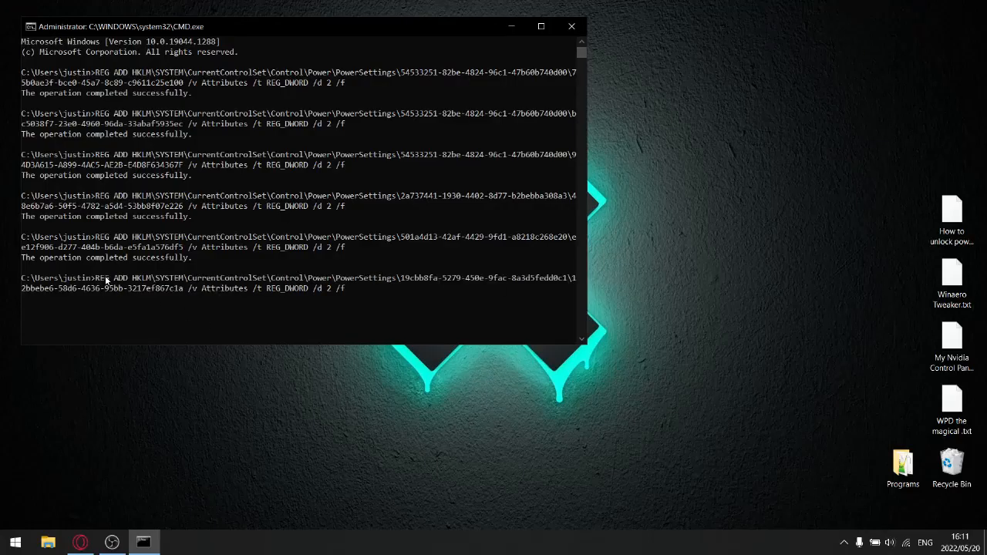
key(Return)
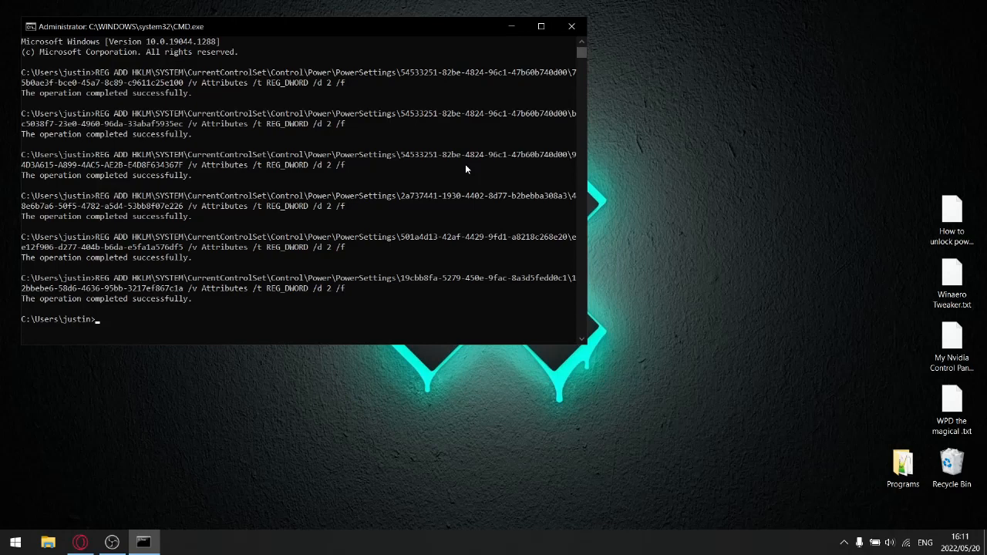
mouse_move(572, 26)
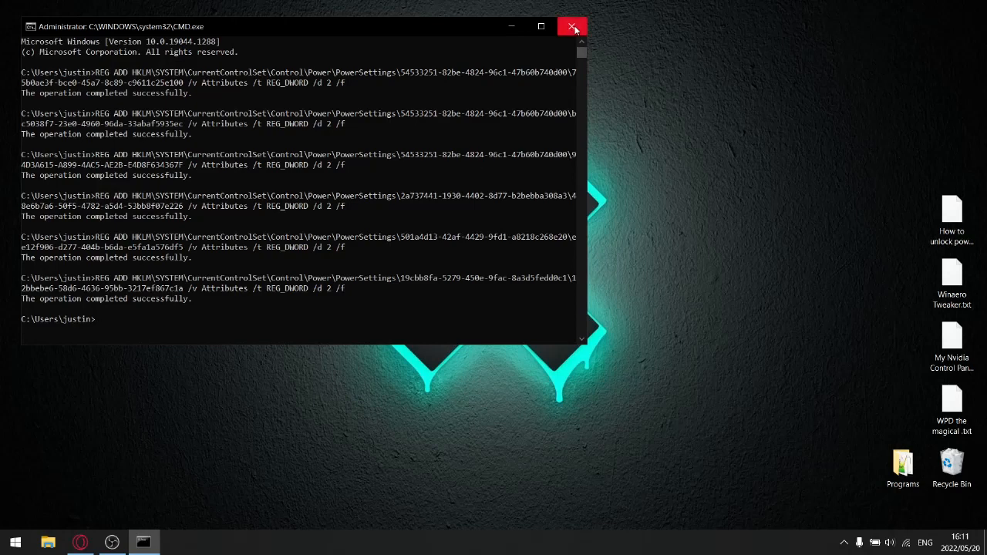
click(573, 26)
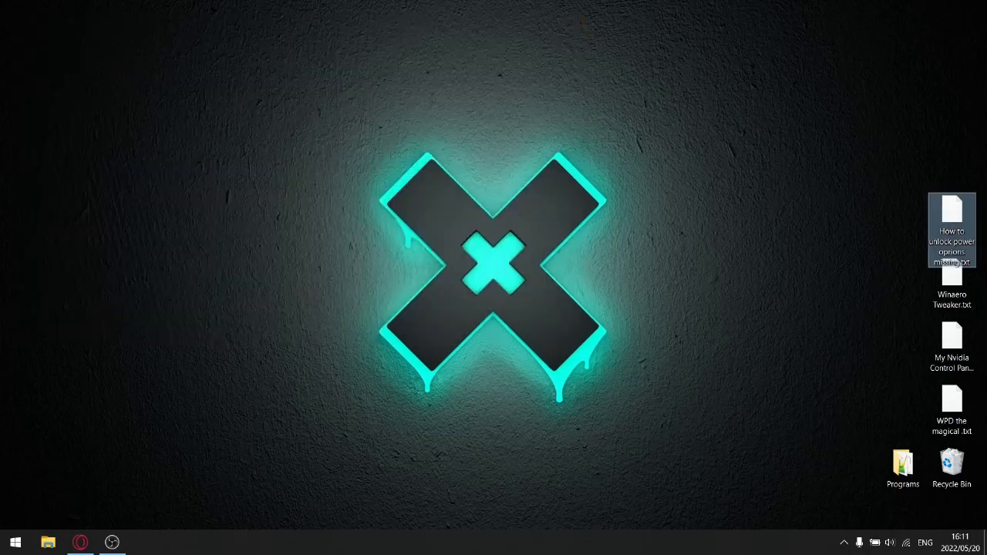
- Search 'PO' from Start and open the Ultimate Performance plan's advanced power settings
click(902, 463)
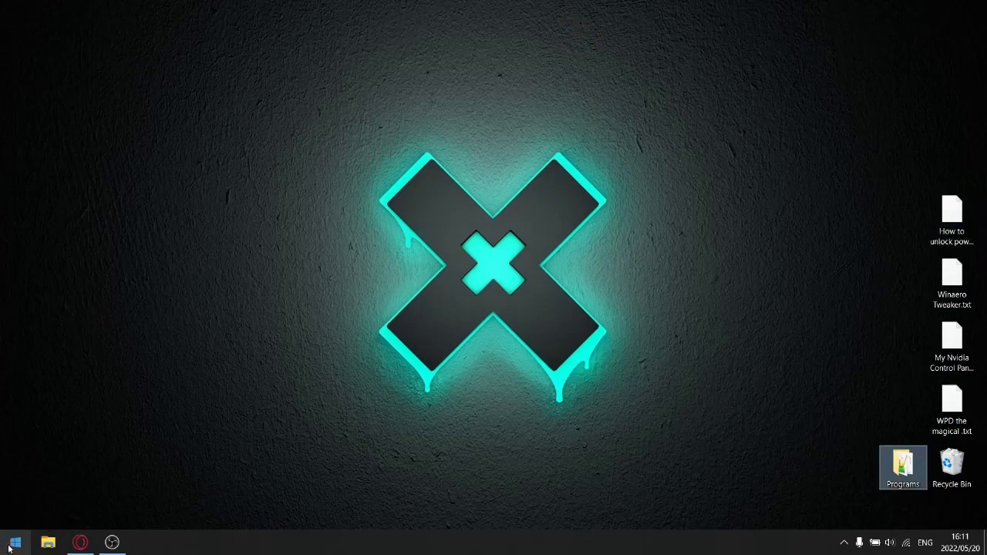
text(PO)
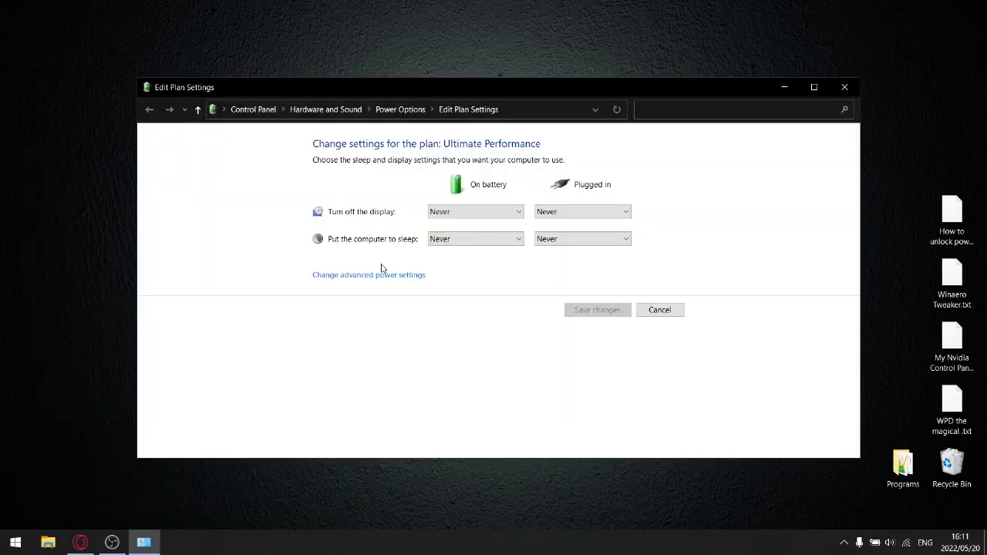
click(369, 275)
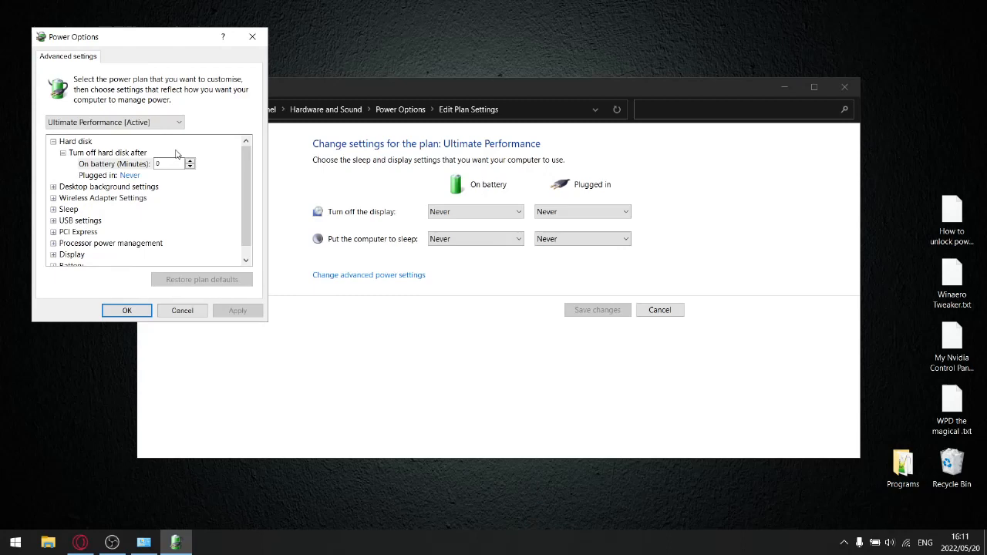
mouse_move(78, 199)
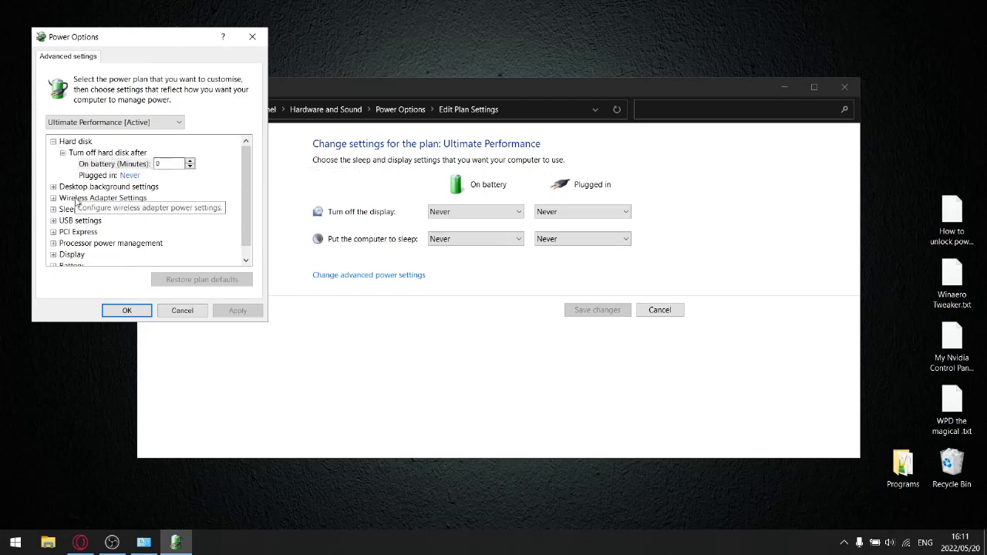
mouse_move(55, 207)
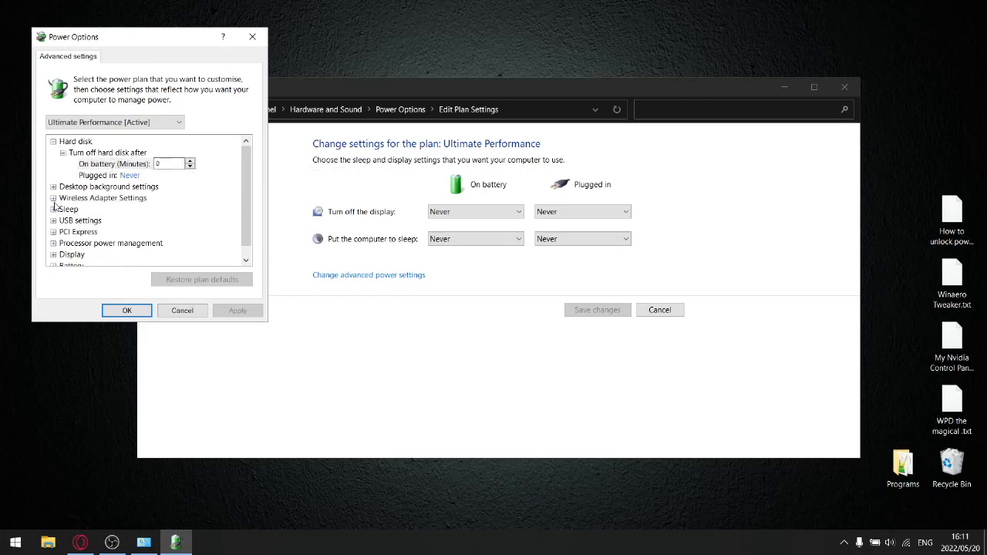
- Set Wireless Adapter Power Saving Mode on battery to Maximum Performance
click(54, 197)
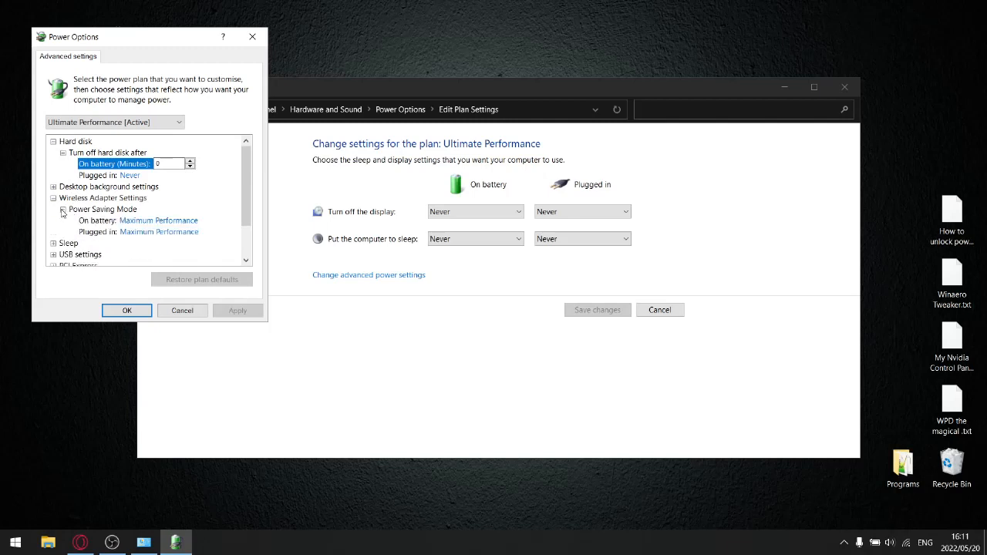
mouse_move(175, 228)
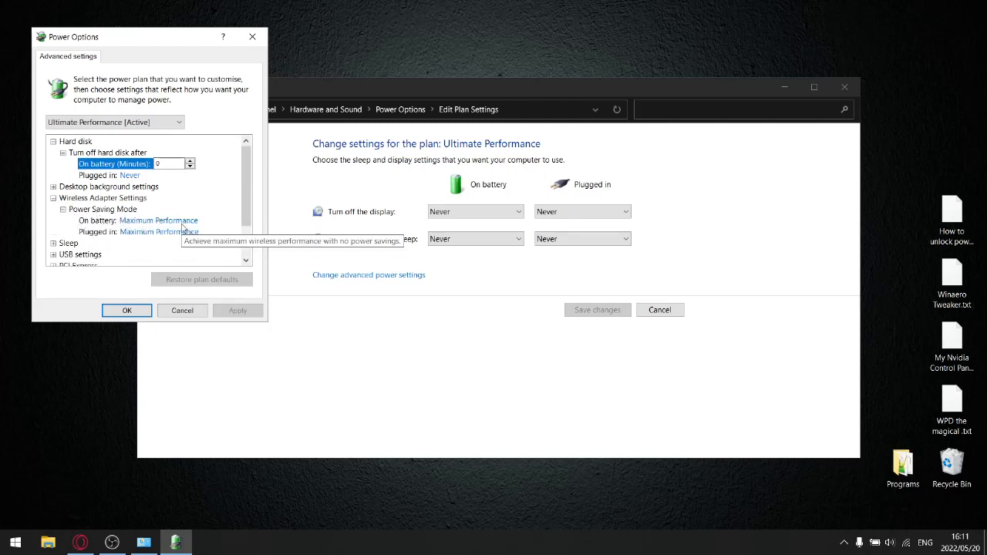
click(158, 221)
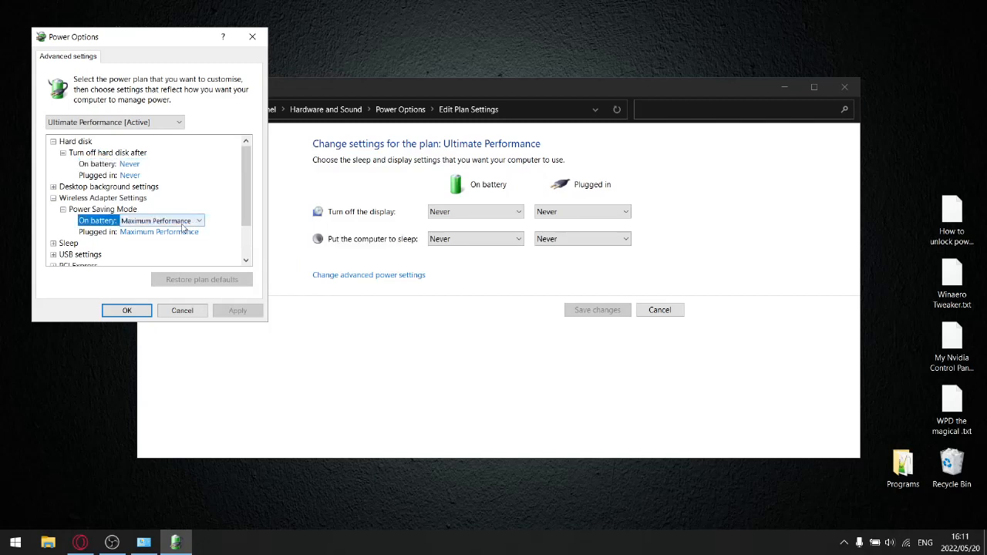
click(198, 220)
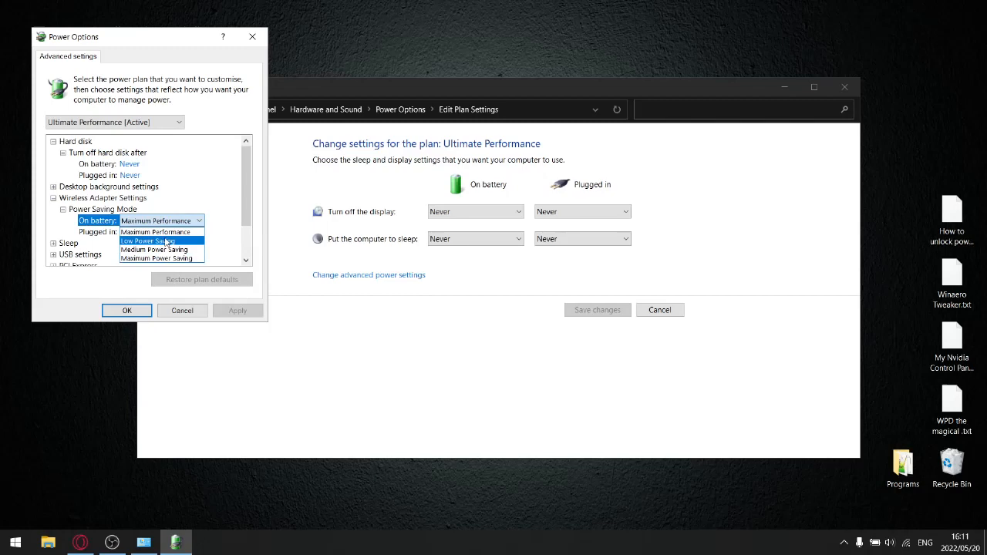
click(156, 233)
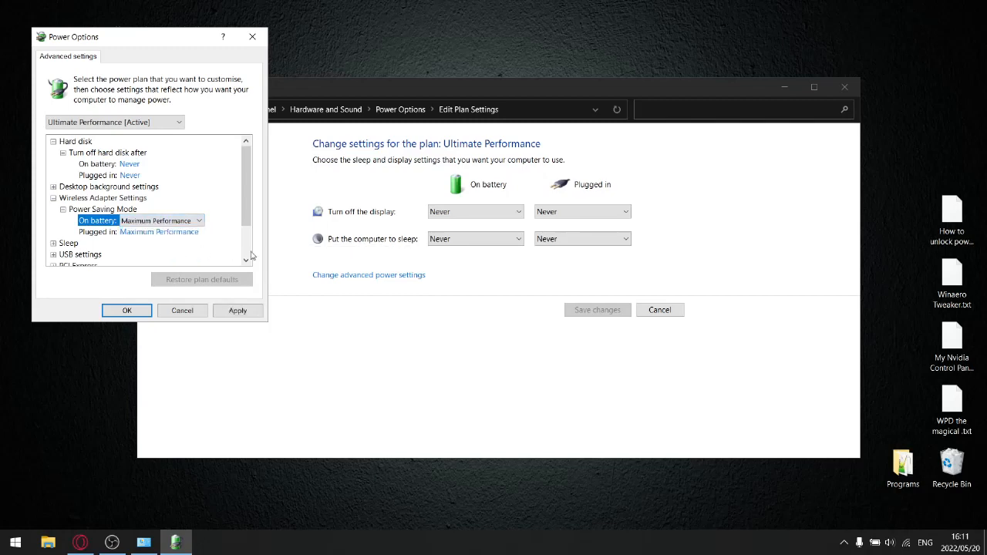
mouse_move(145, 232)
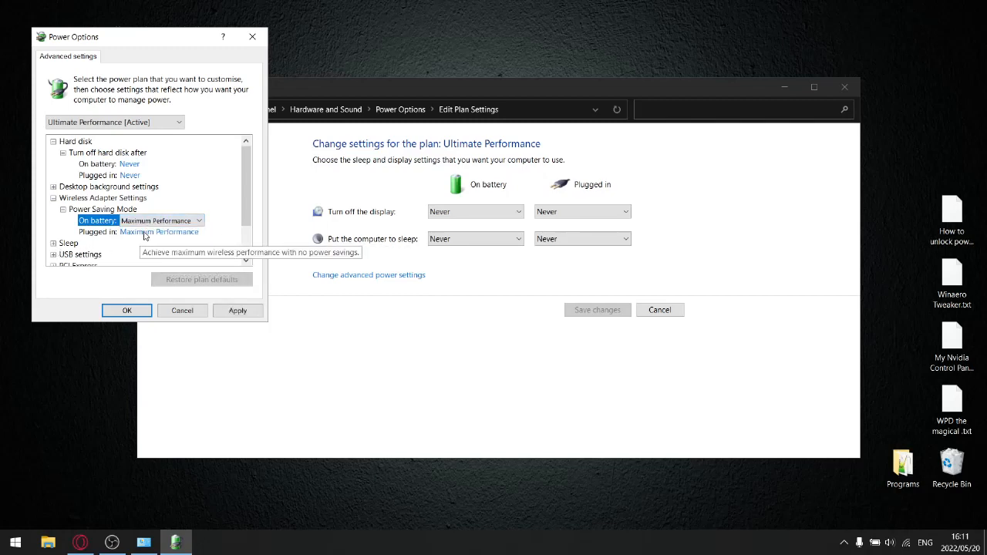
scroll(down, 3)
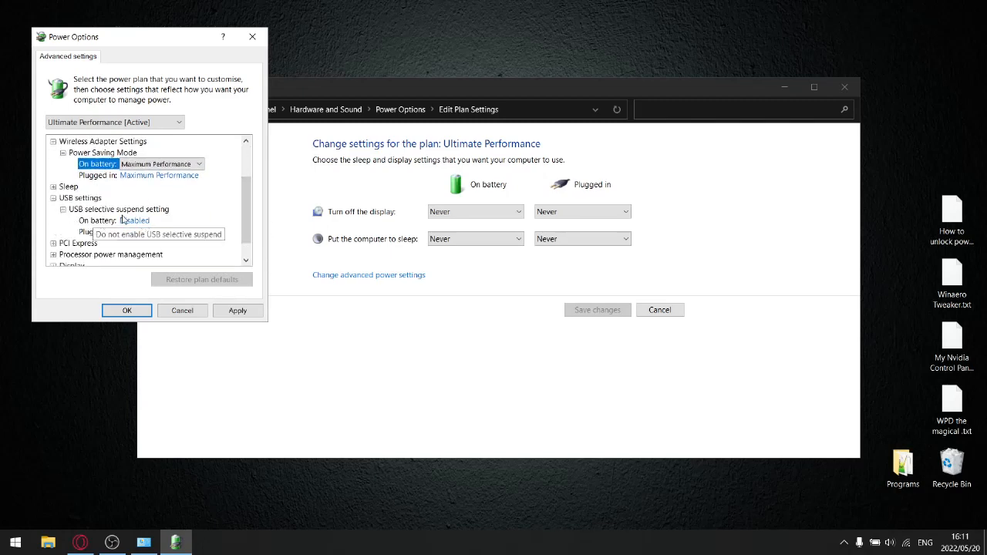
mouse_move(133, 232)
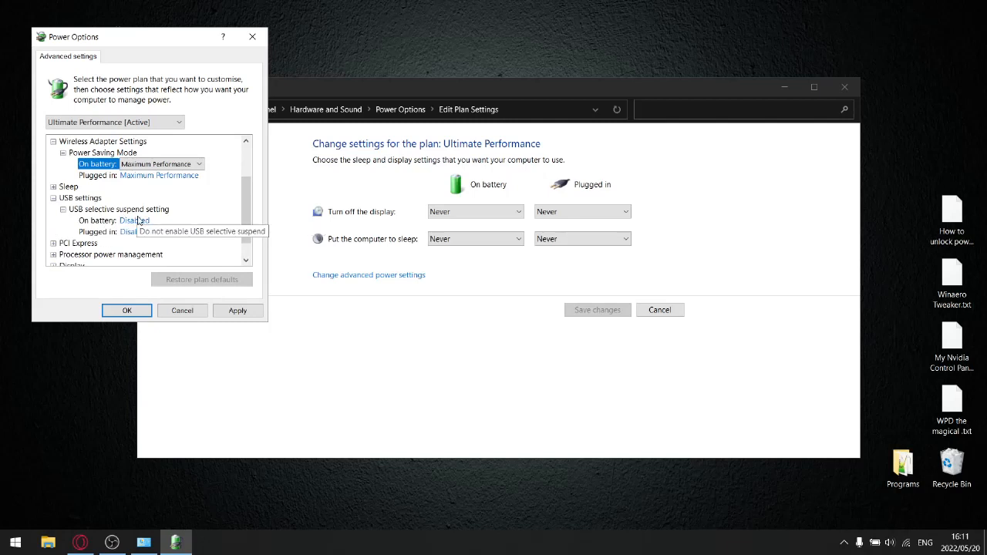
mouse_move(141, 229)
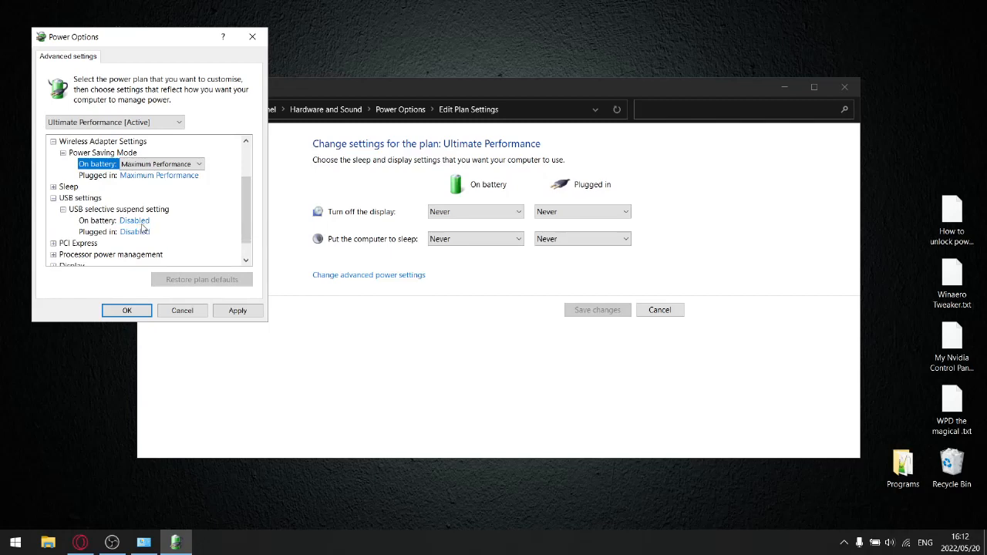
mouse_move(57, 251)
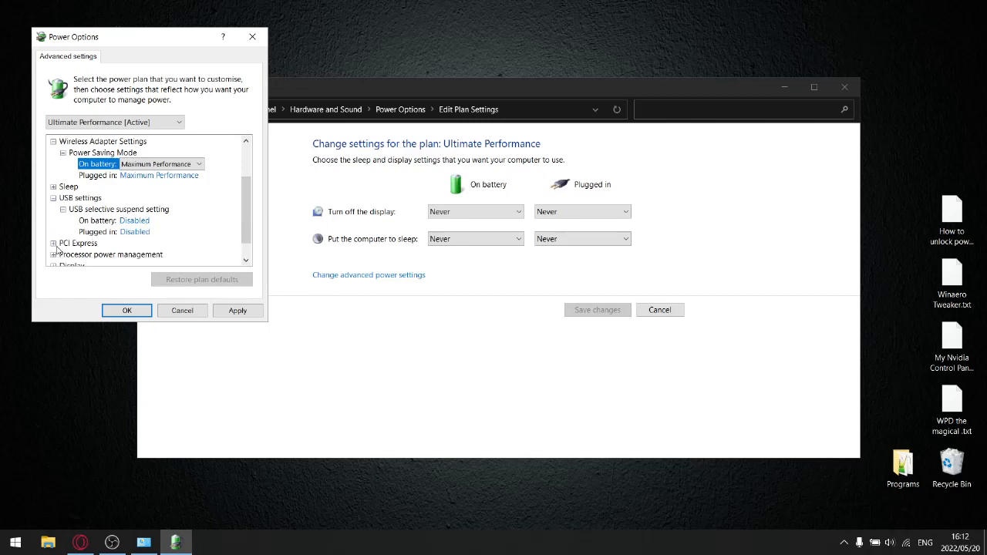
- Check PCI Express link state Off, 4100 MHz maximum frequency and Active cooling policy
click(53, 243)
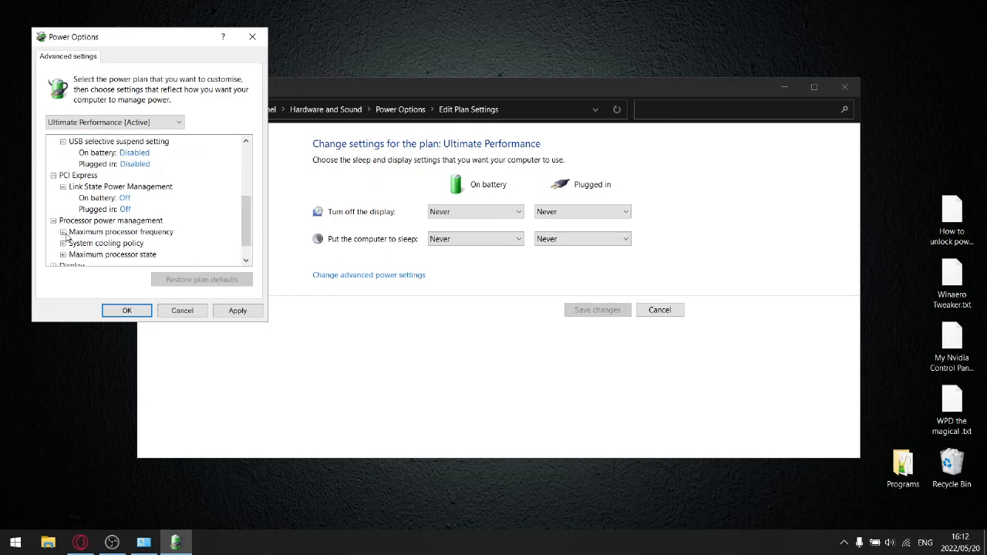
click(246, 261)
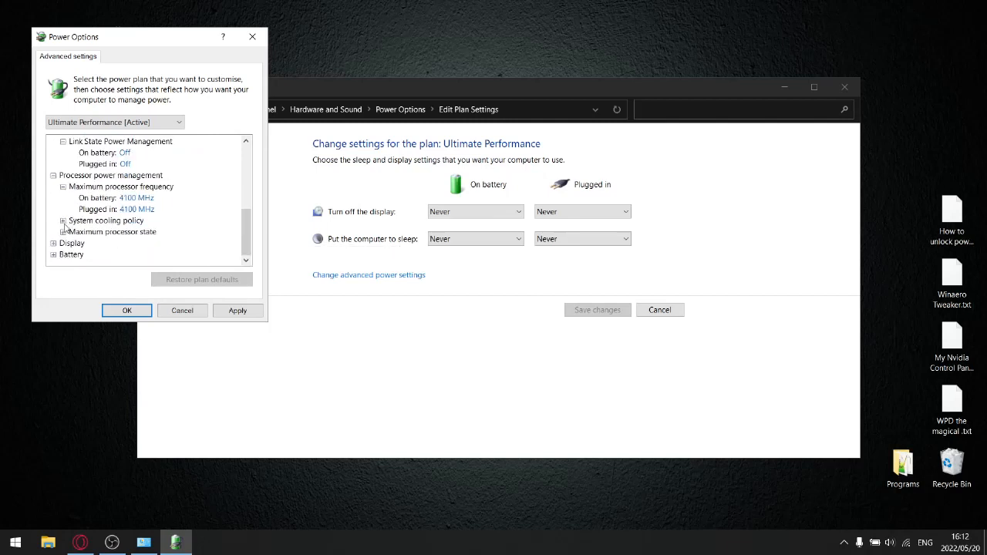
click(64, 220)
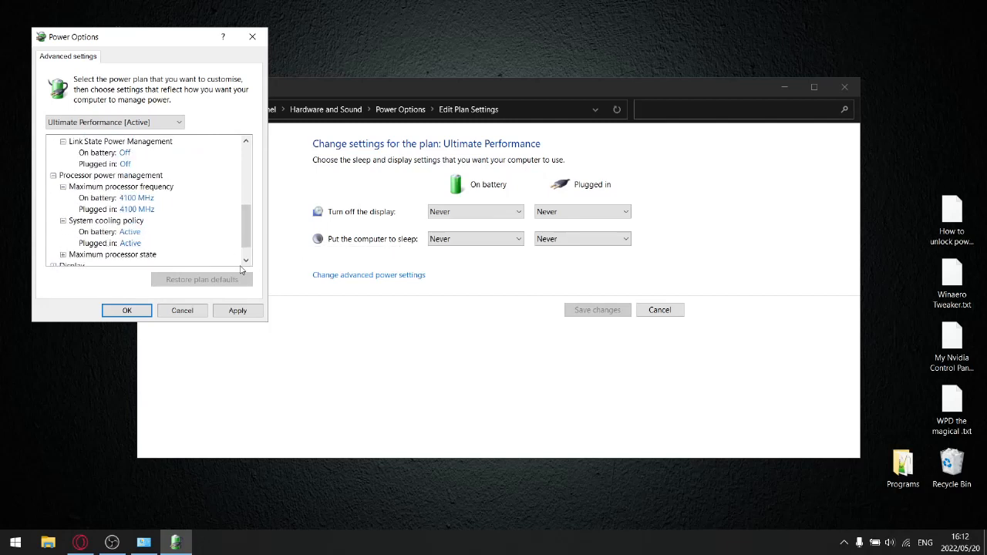
scroll(down, 3)
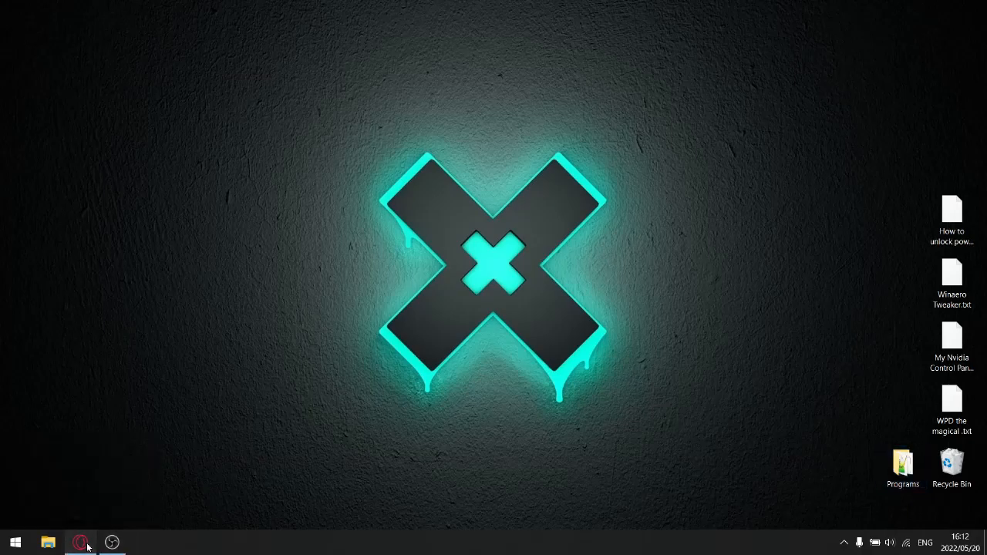
- In Opera GX, open the tenforums.com result on hiding minimum processor state
click(80, 542)
text(COMMAN)
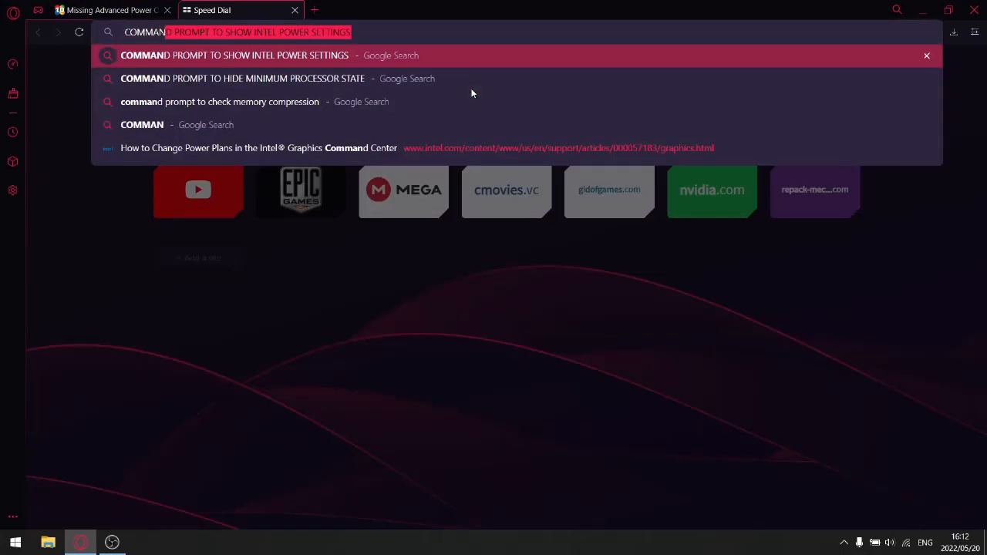
mouse_move(283, 77)
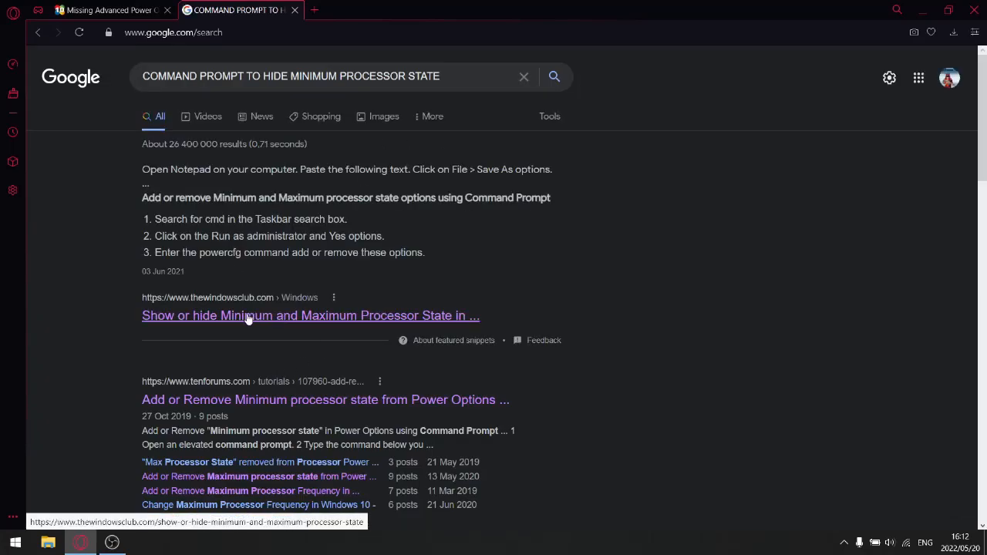
mouse_move(225, 400)
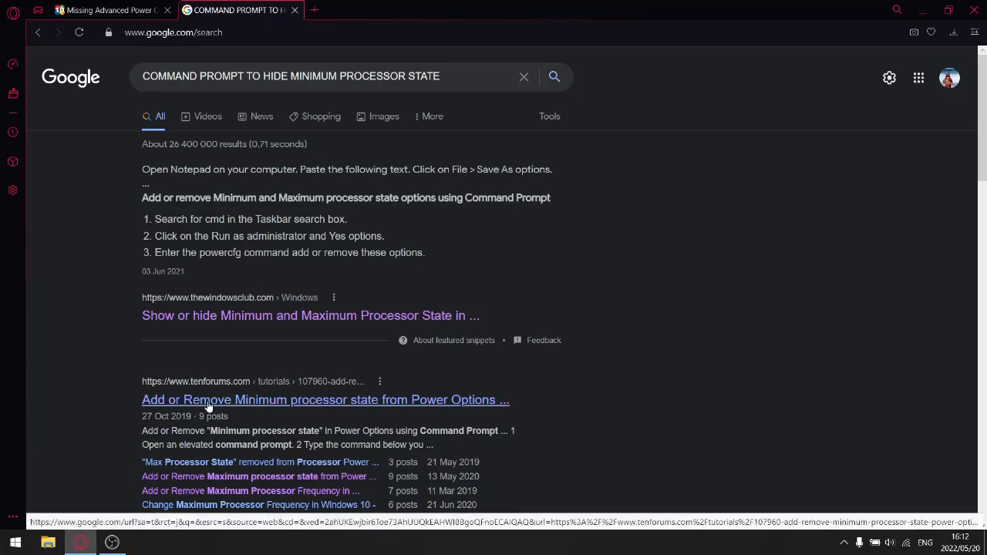
click(326, 400)
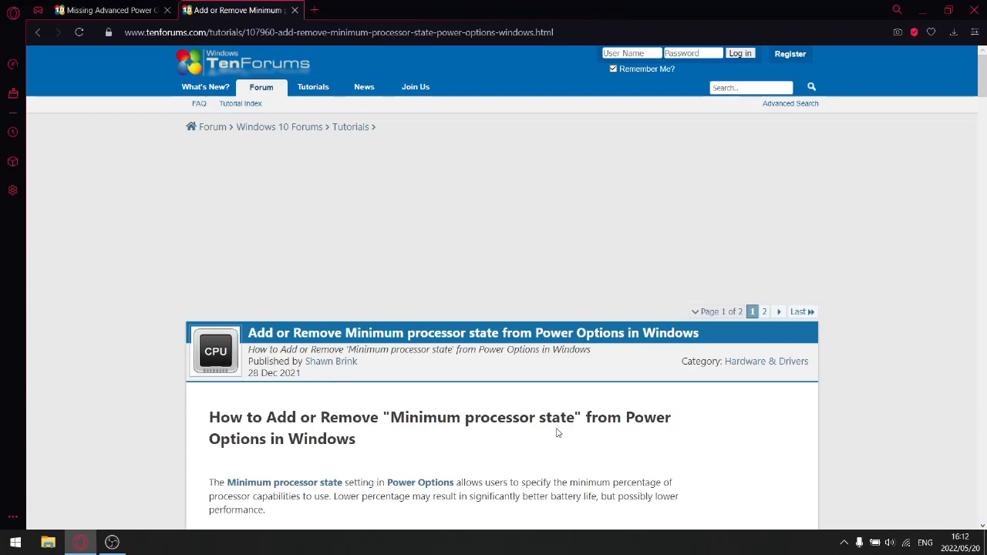
scroll(down, 3)
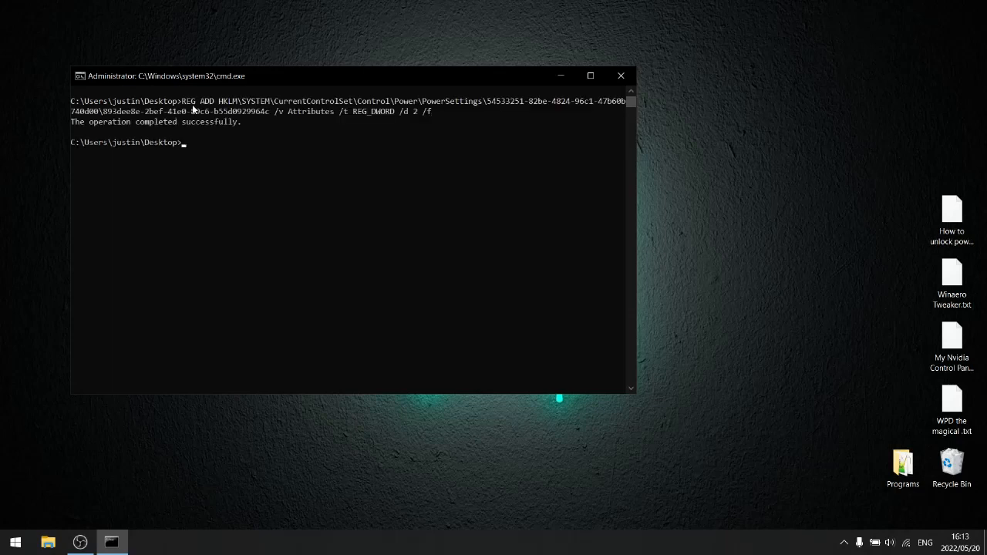
click(621, 75)
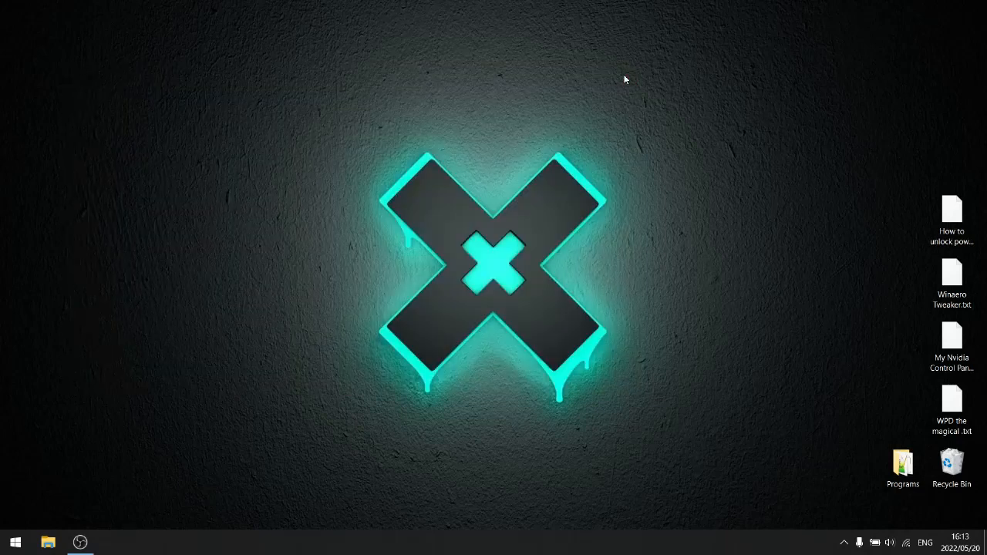
mouse_move(365, 276)
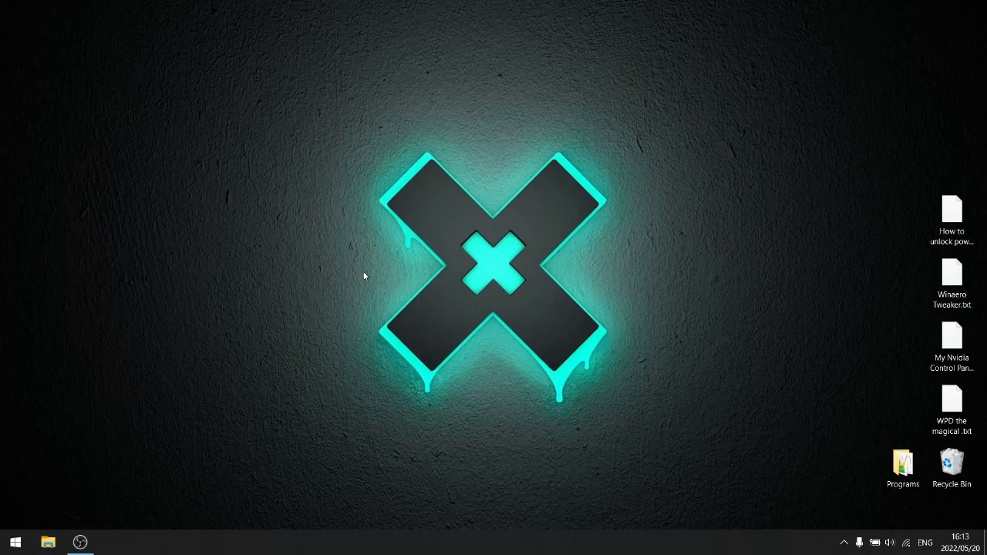
mouse_move(365, 266)
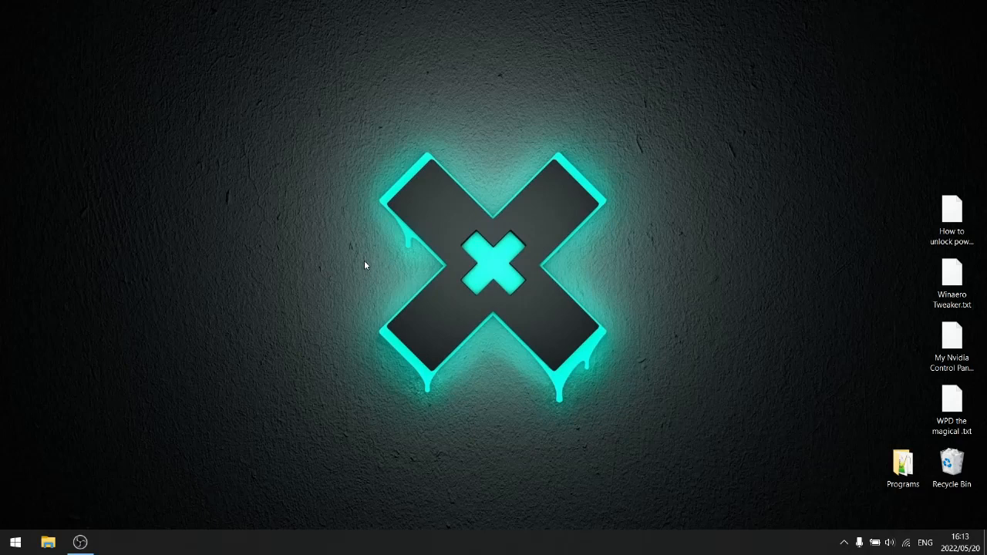
mouse_move(75, 484)
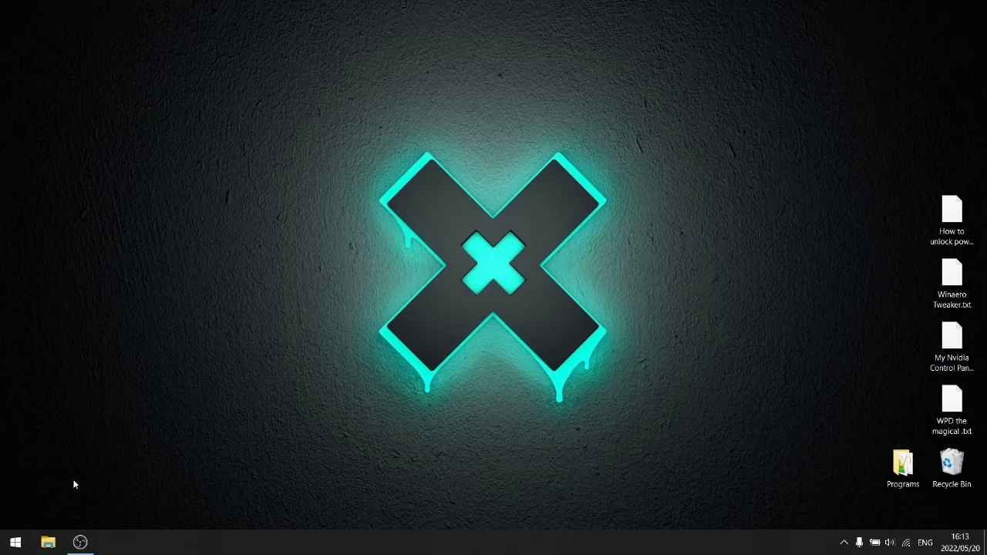
click(14, 542)
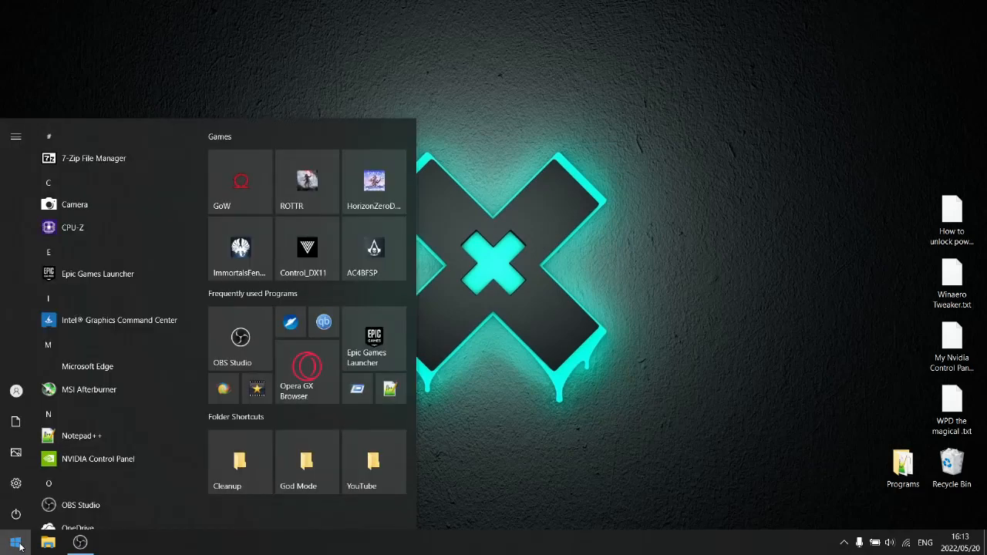
text(POW)
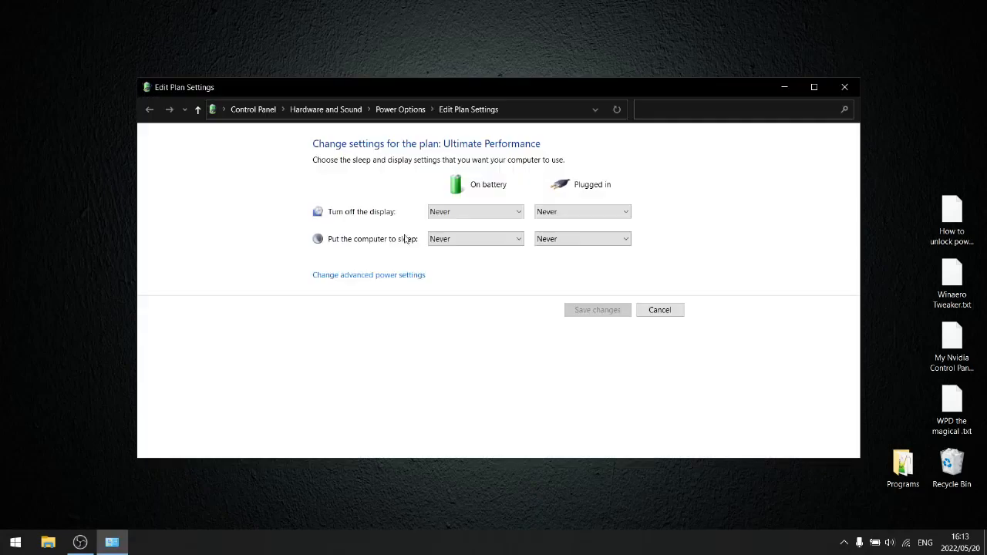
click(369, 274)
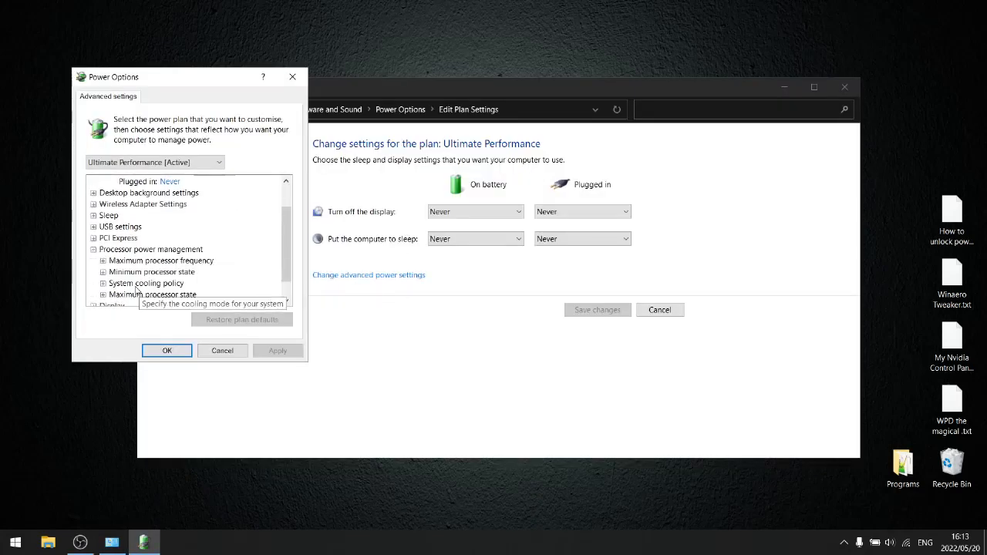
click(103, 261)
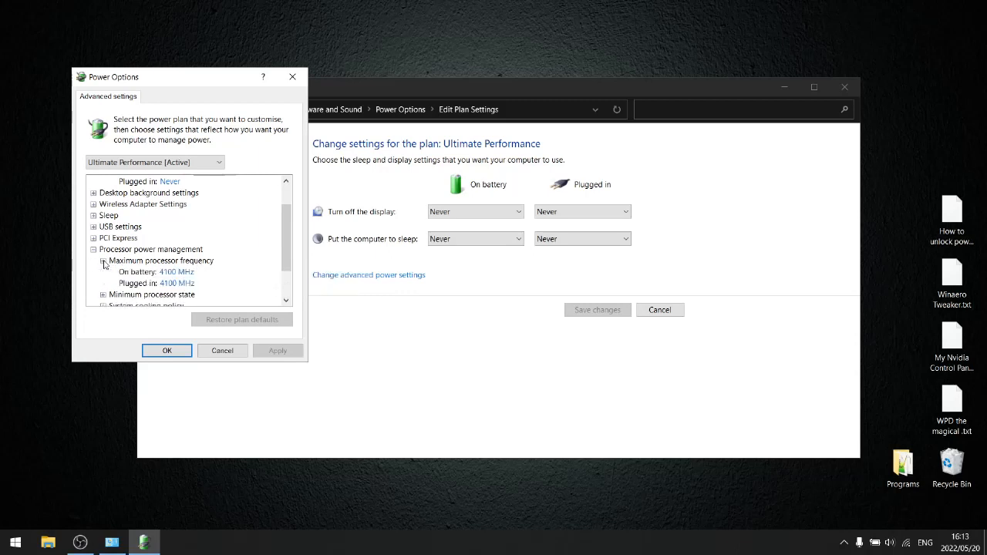
scroll(down, 3)
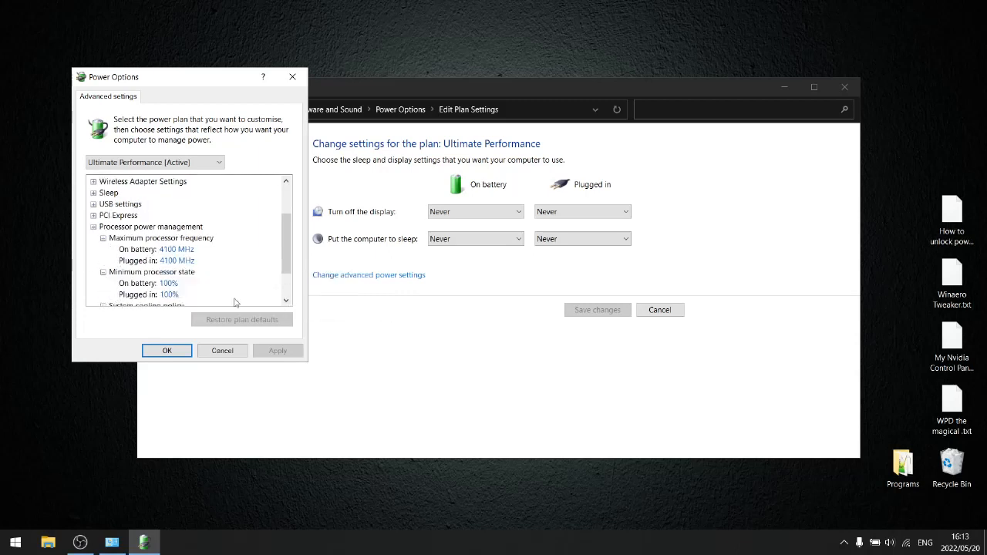
scroll(down, 3)
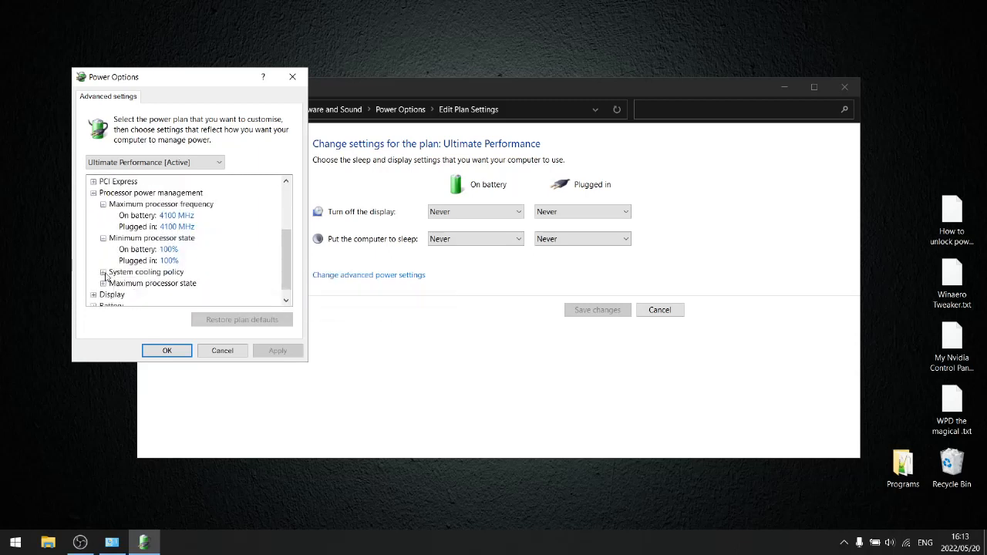
click(104, 272)
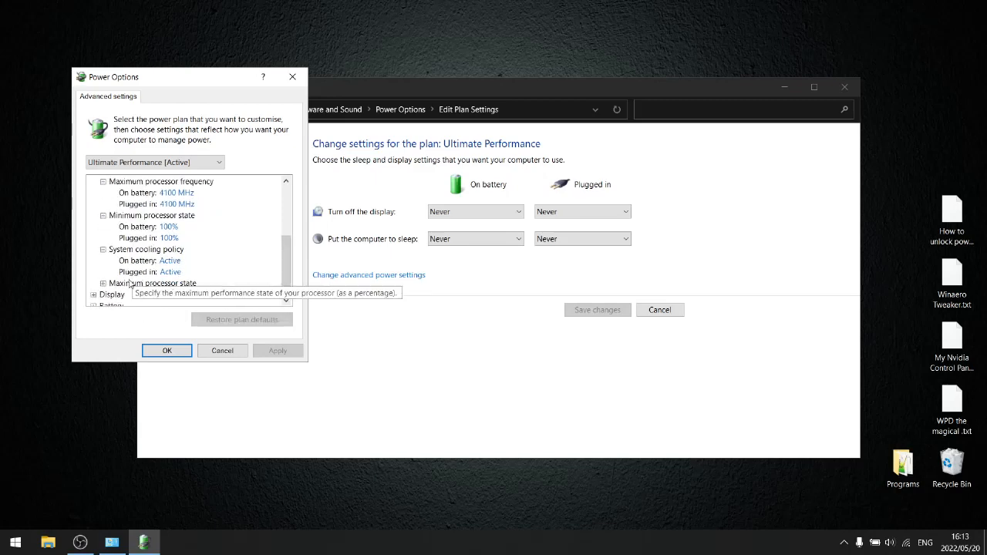
scroll(down, 3)
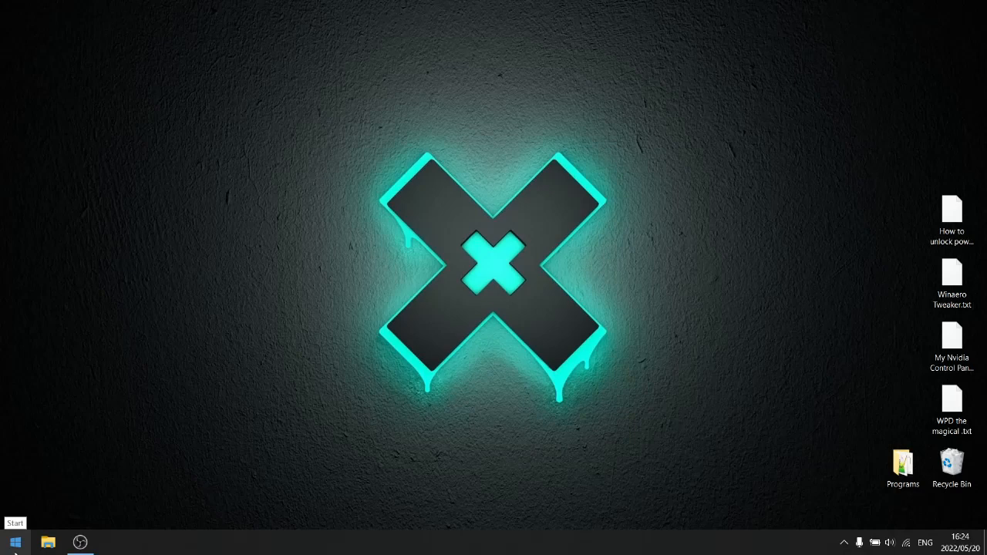
mouse_move(16, 542)
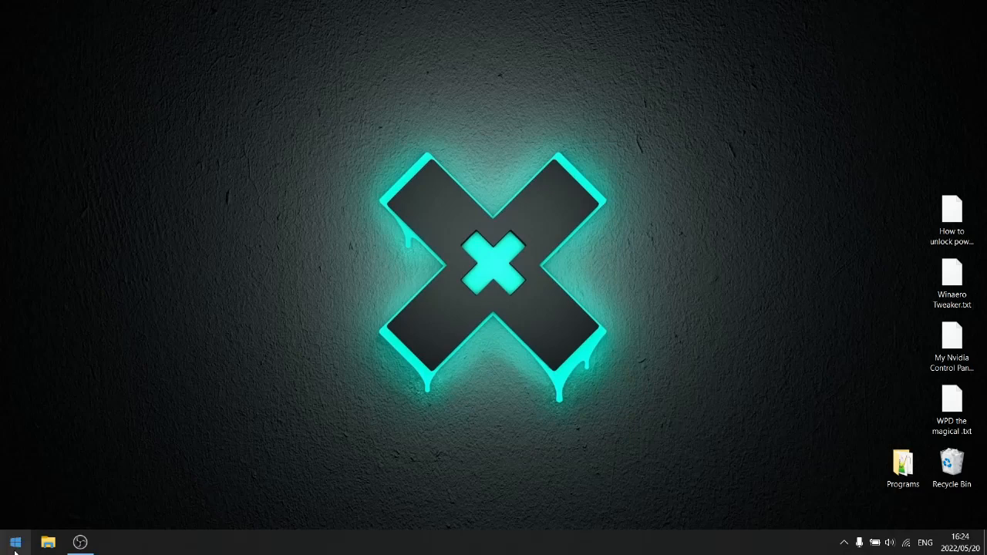
- Launch Intel Graphics Command Center from the Start menu
click(15, 542)
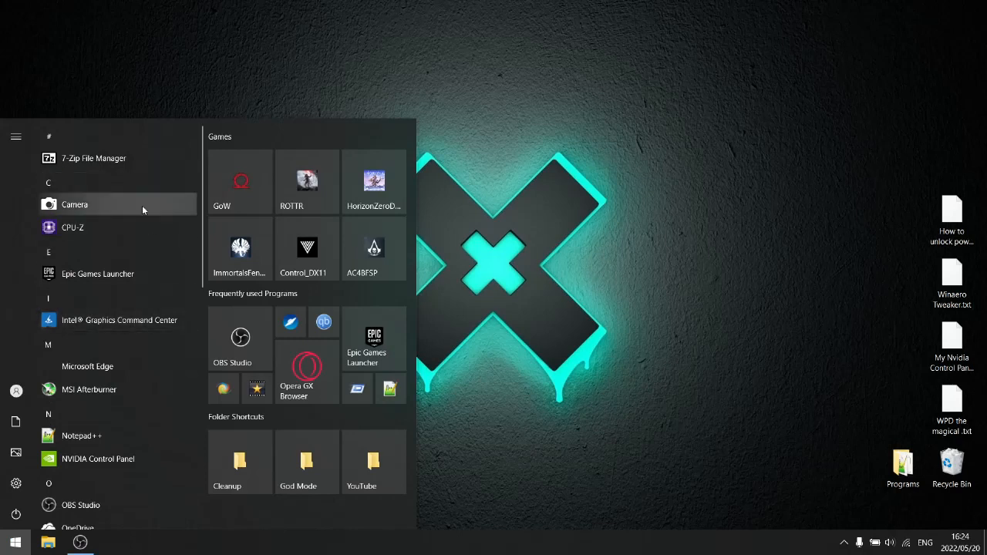
mouse_move(119, 320)
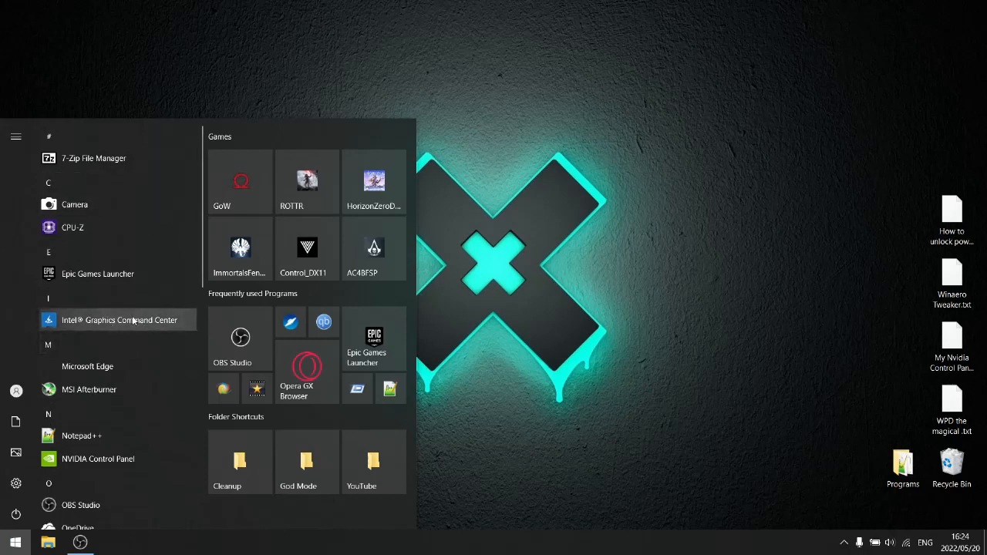
click(120, 320)
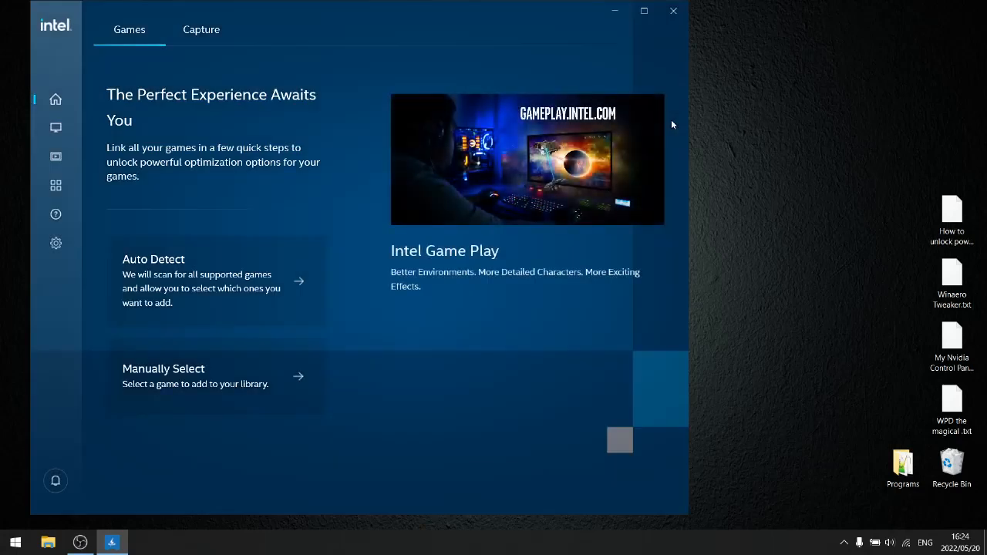
mouse_move(447, 168)
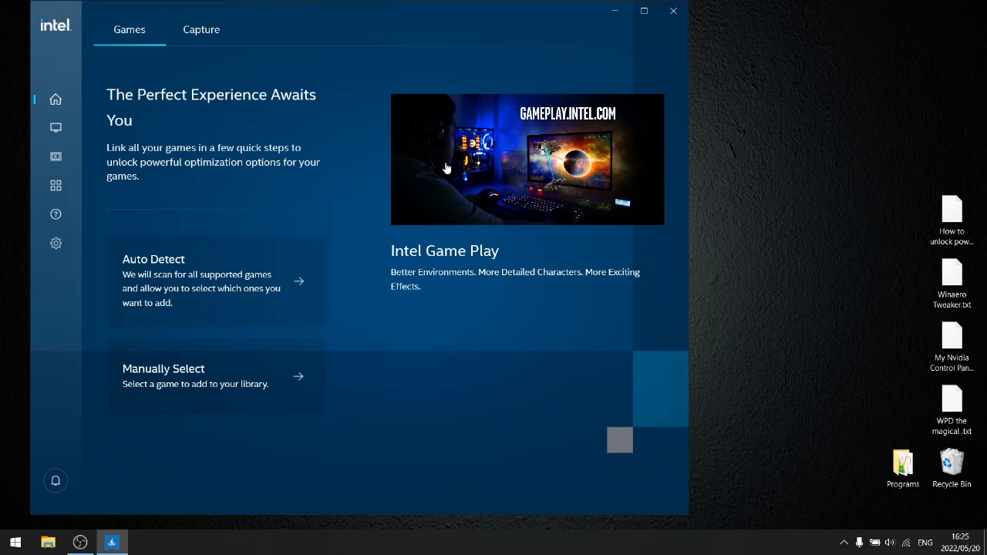
mouse_move(301, 224)
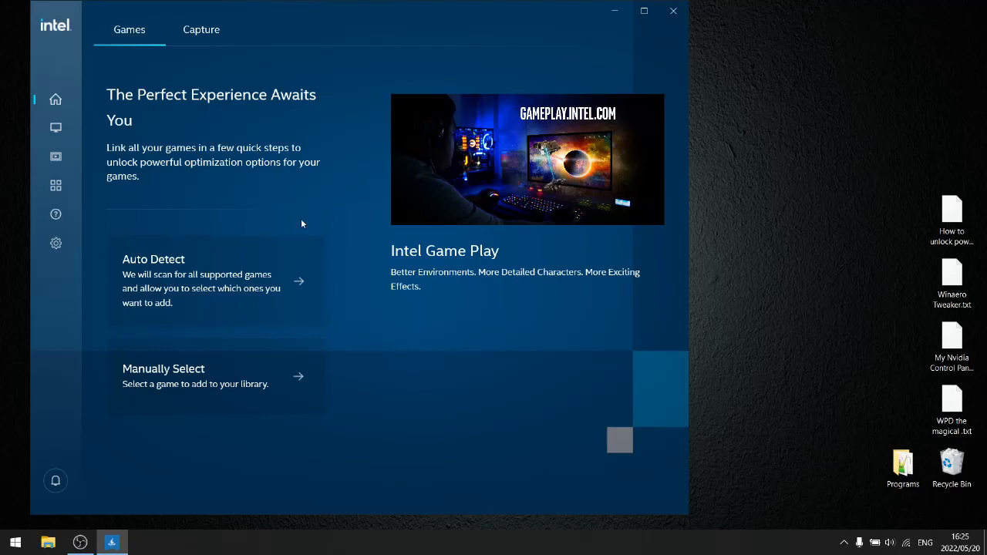
mouse_move(55, 186)
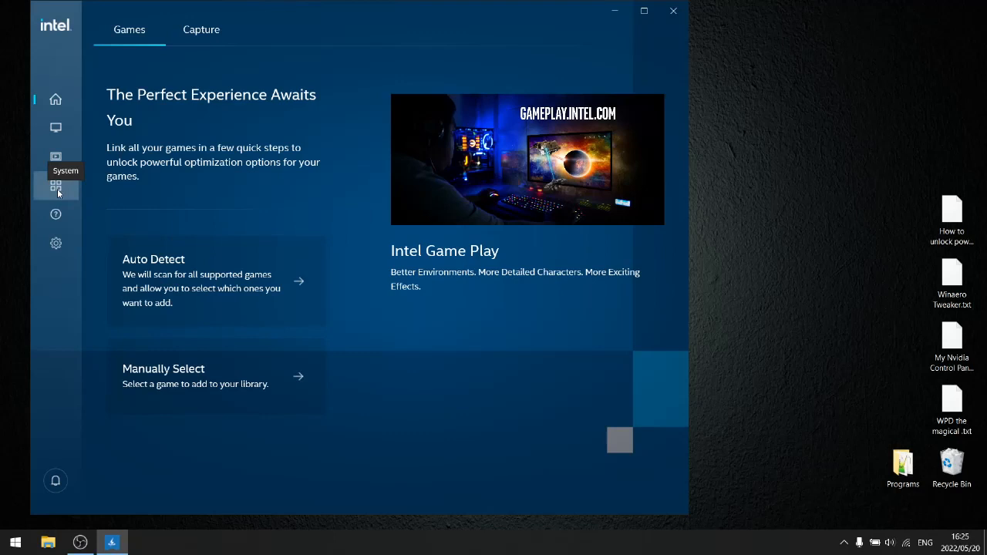
- Verify battery gaming, Panel Self Refresh and Display Power Savings are off, then close
click(55, 186)
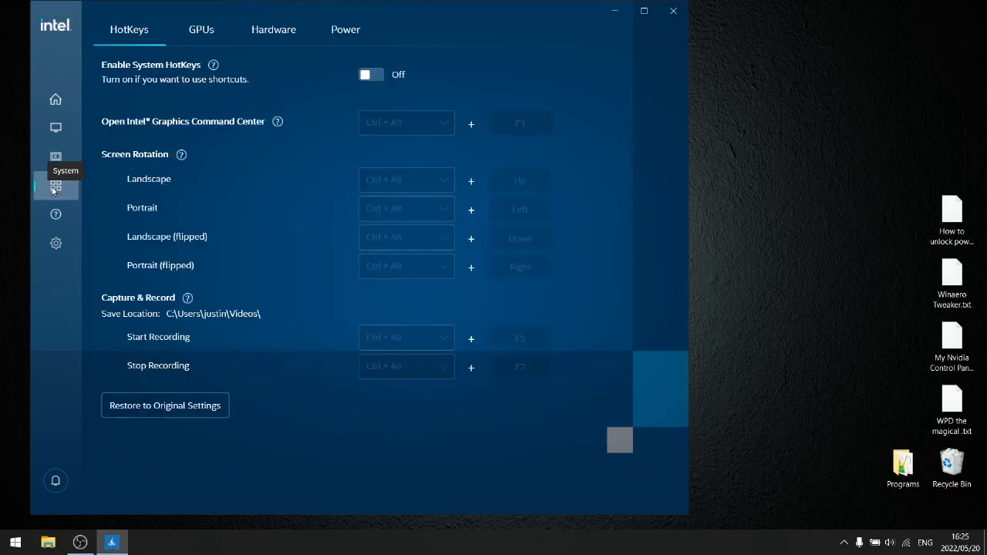
click(345, 30)
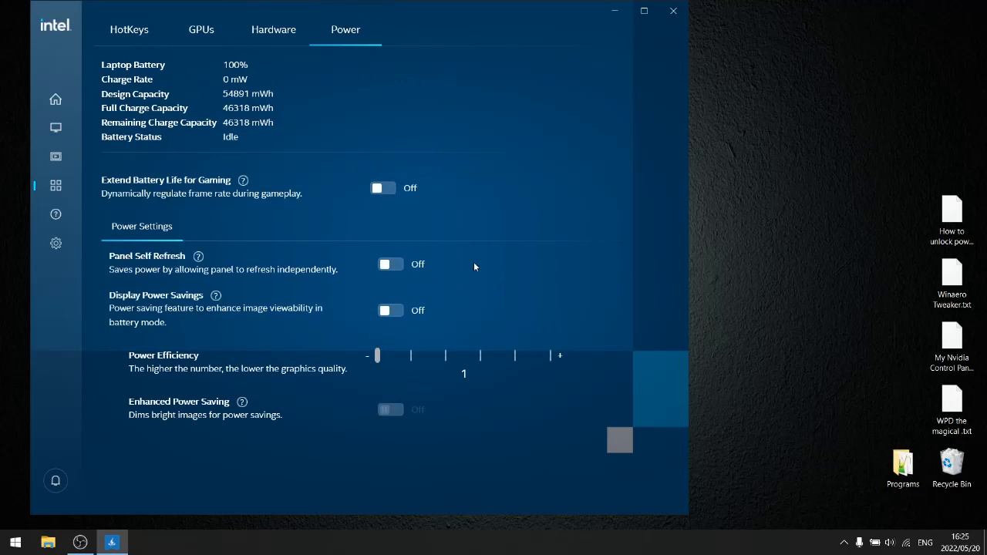
mouse_move(353, 379)
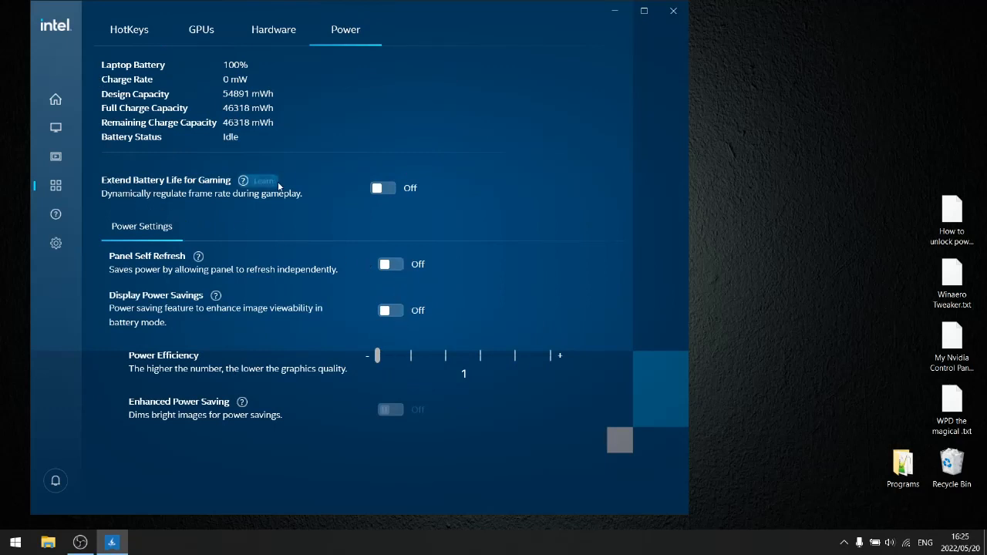
mouse_move(125, 270)
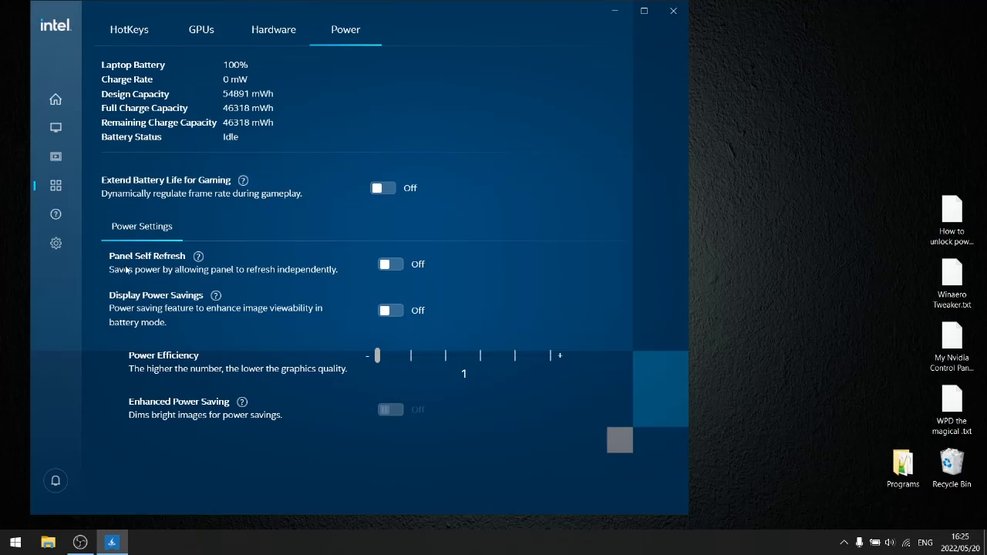
mouse_move(135, 315)
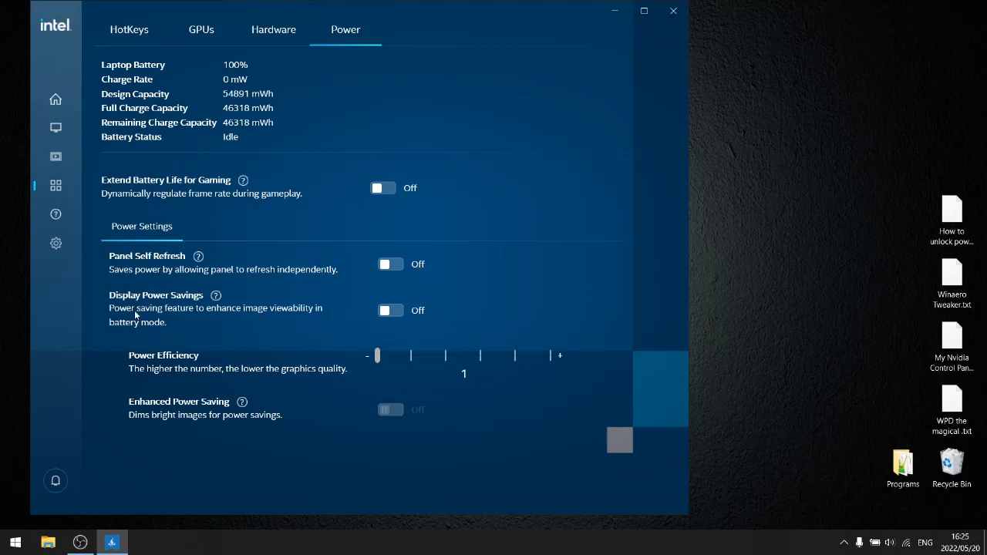
mouse_move(222, 361)
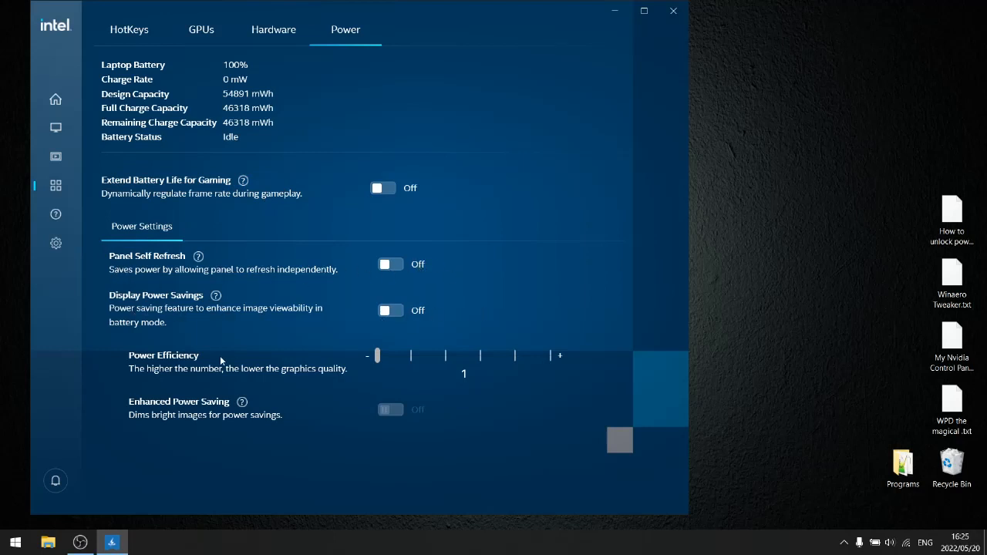
mouse_move(384, 363)
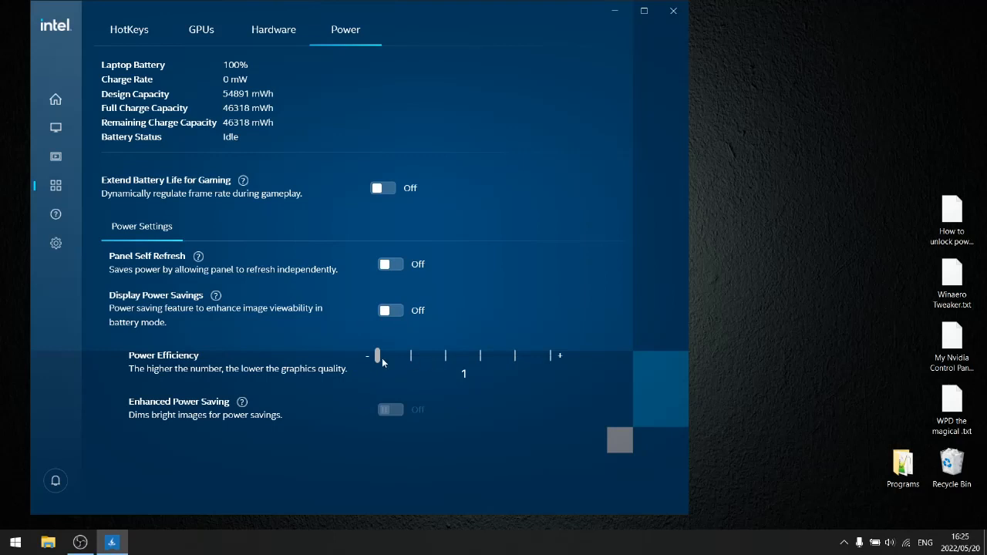
mouse_move(383, 410)
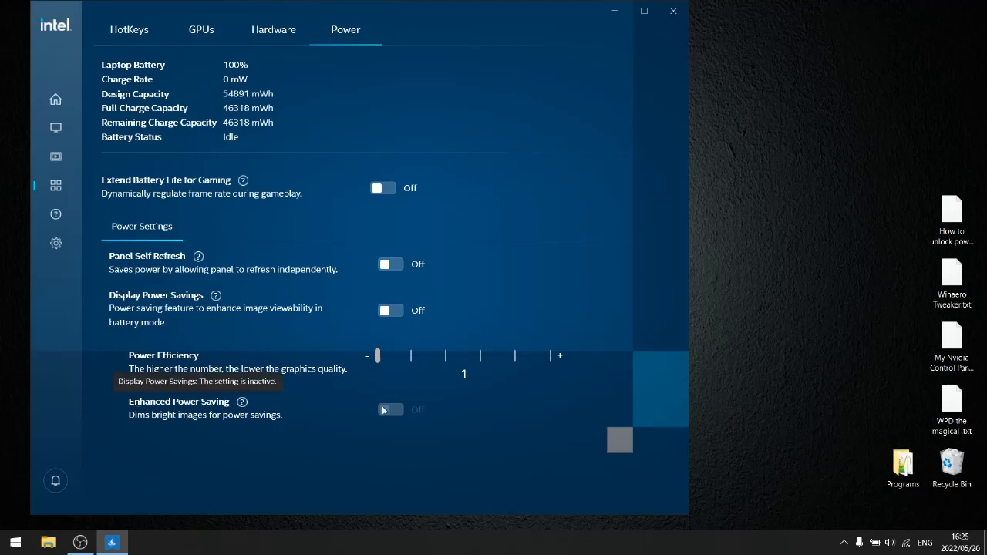
click(672, 11)
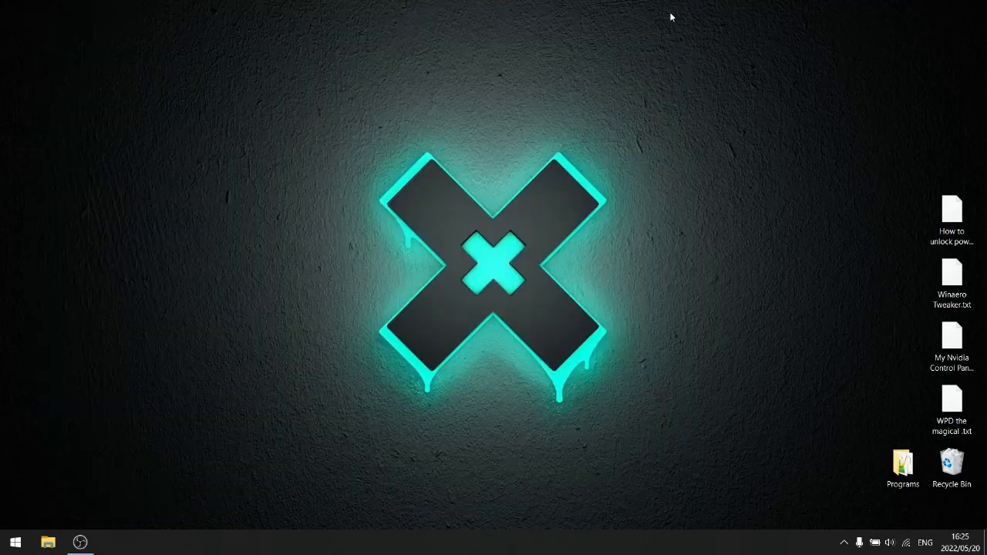